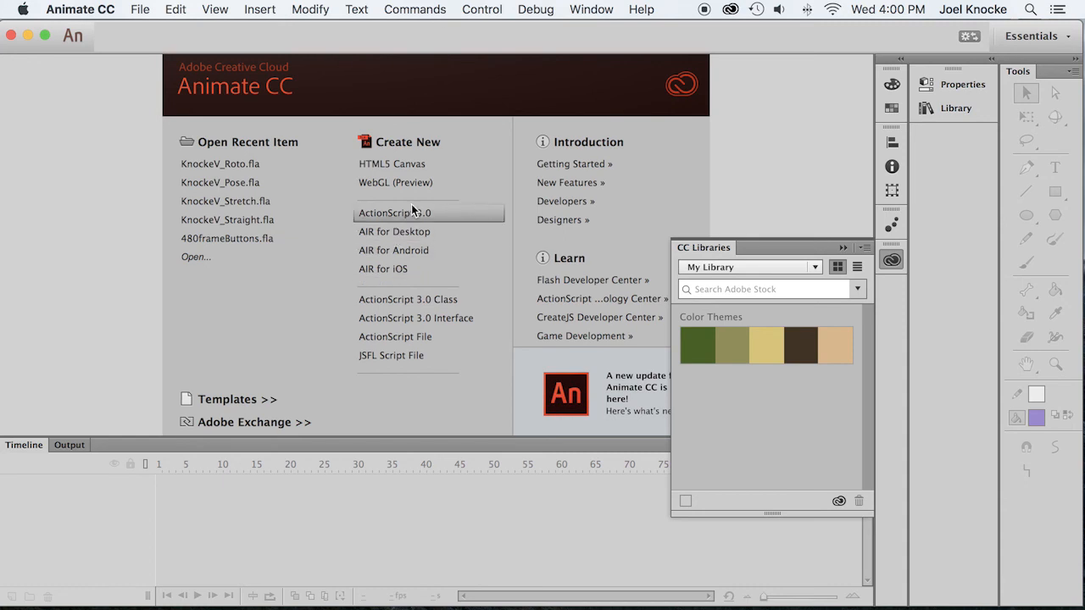
- Create a new ActionScript 3.0 document from the Welcome screen
left_click(393, 213)
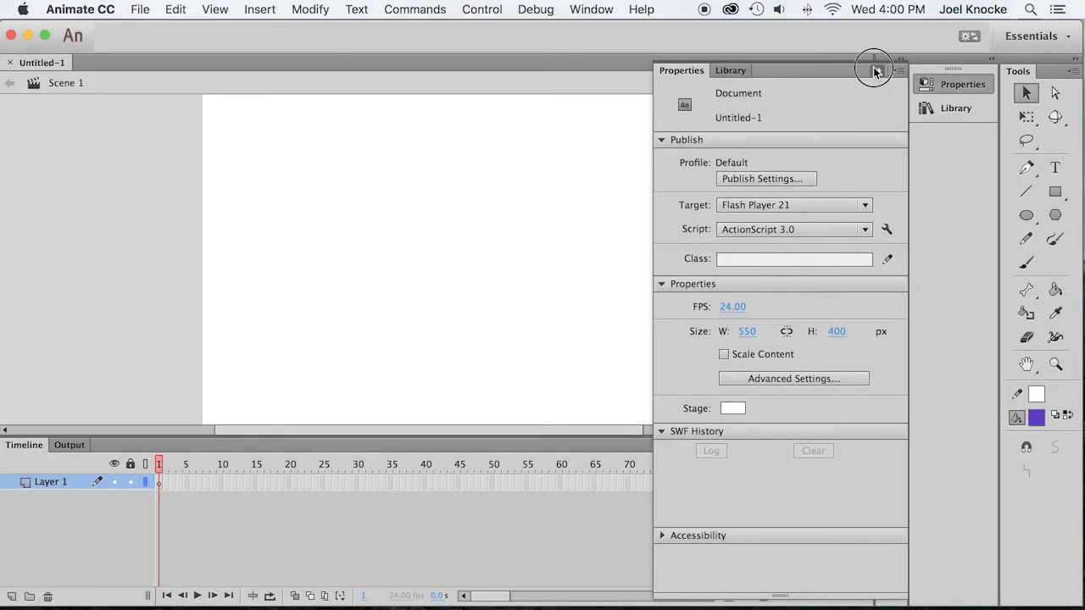
- Collapse the Properties panel and zoom the stage to Fit in Window
left_click(874, 71)
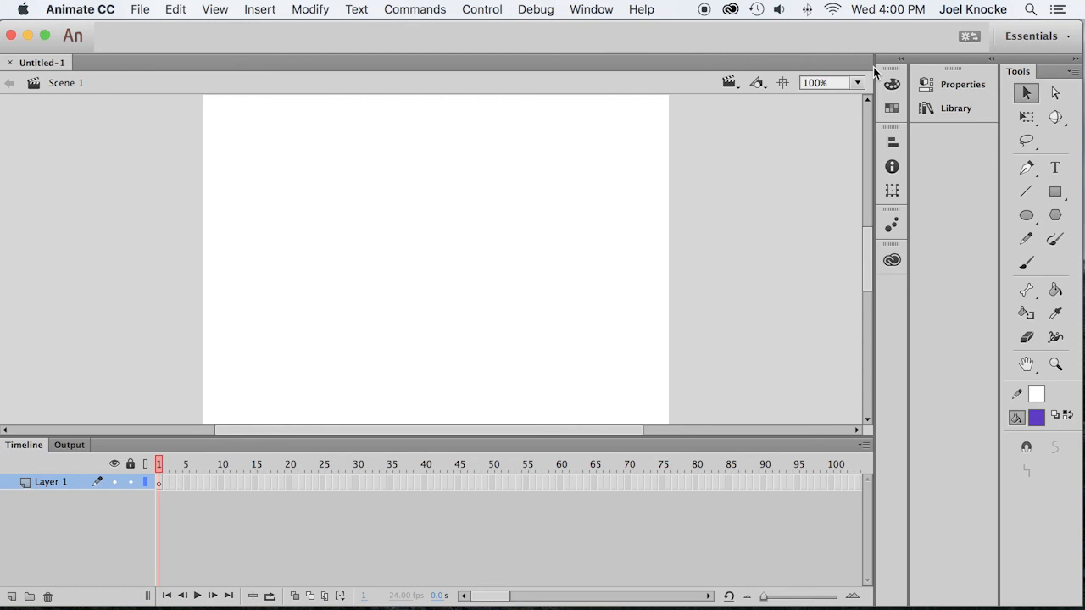
left_click(857, 82)
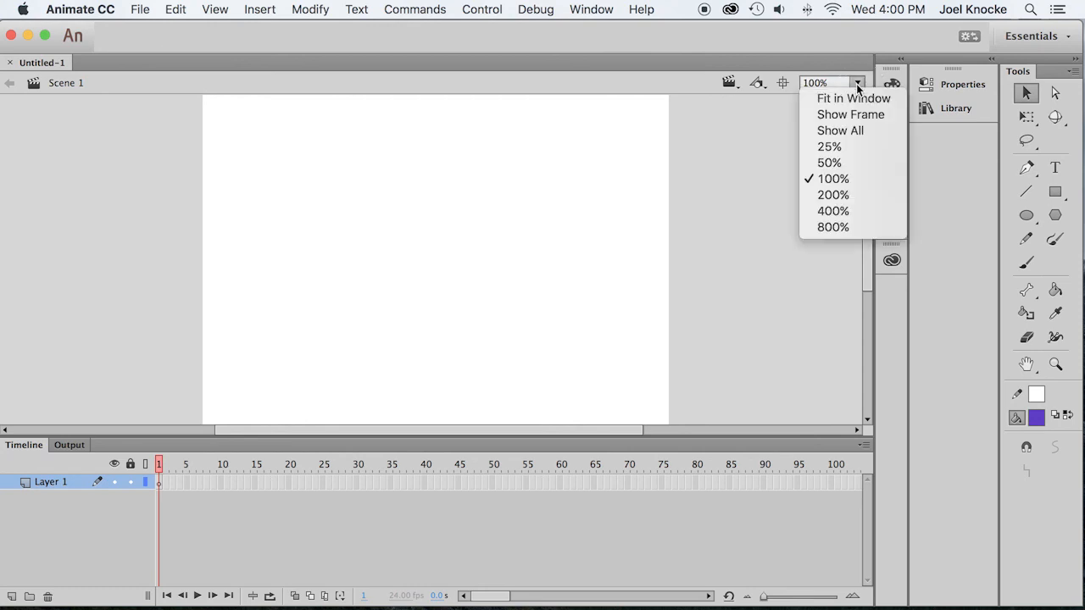
left_click(852, 96)
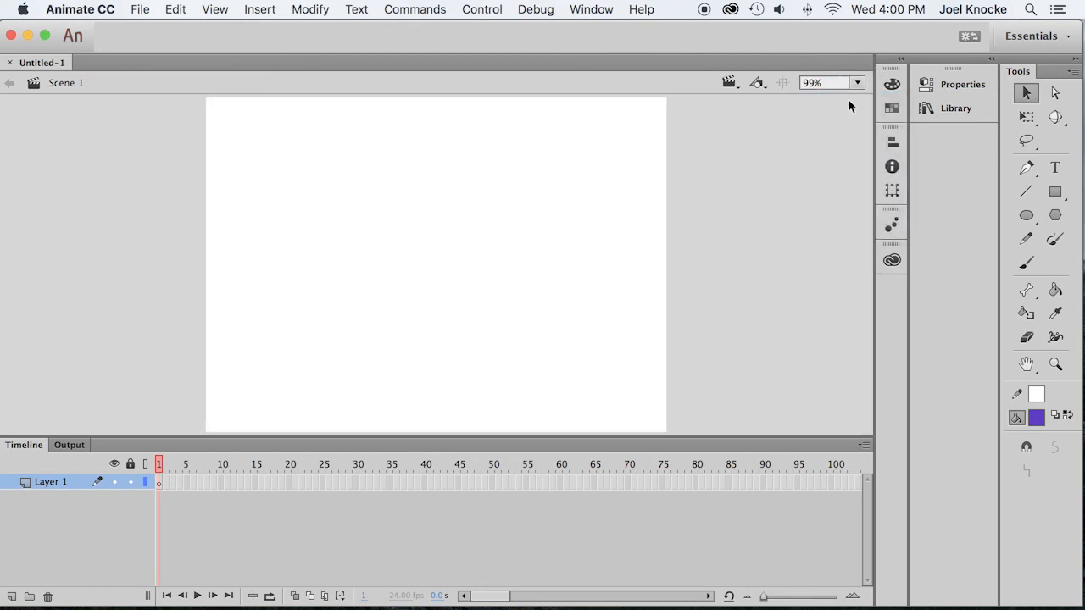
mouse_move(735, 248)
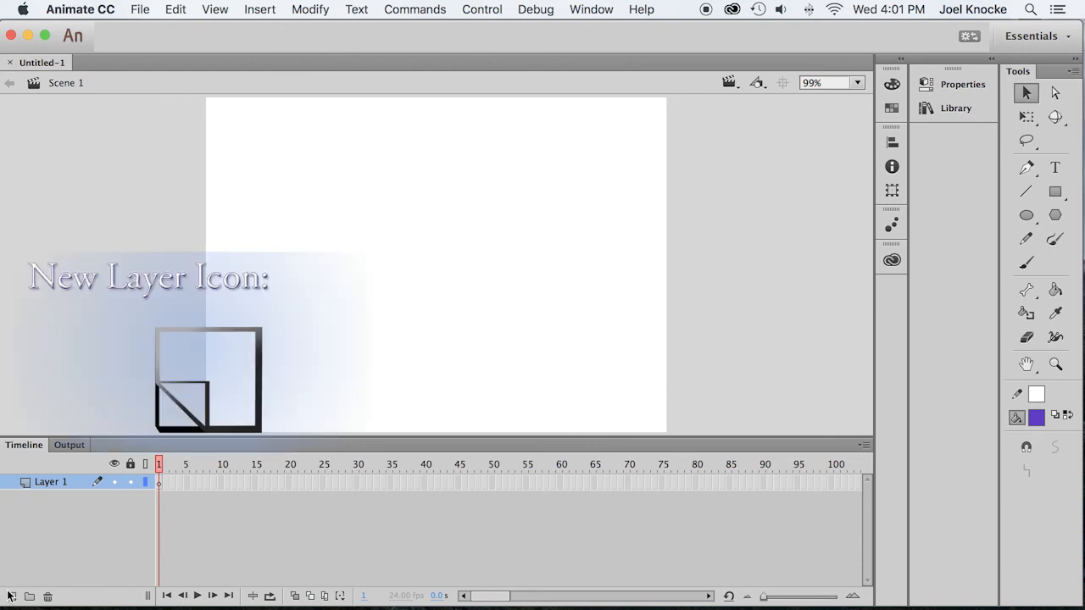
- Add a second layer, rename the layers Swim 1 and Swim 2, and start saving
left_click(12, 597)
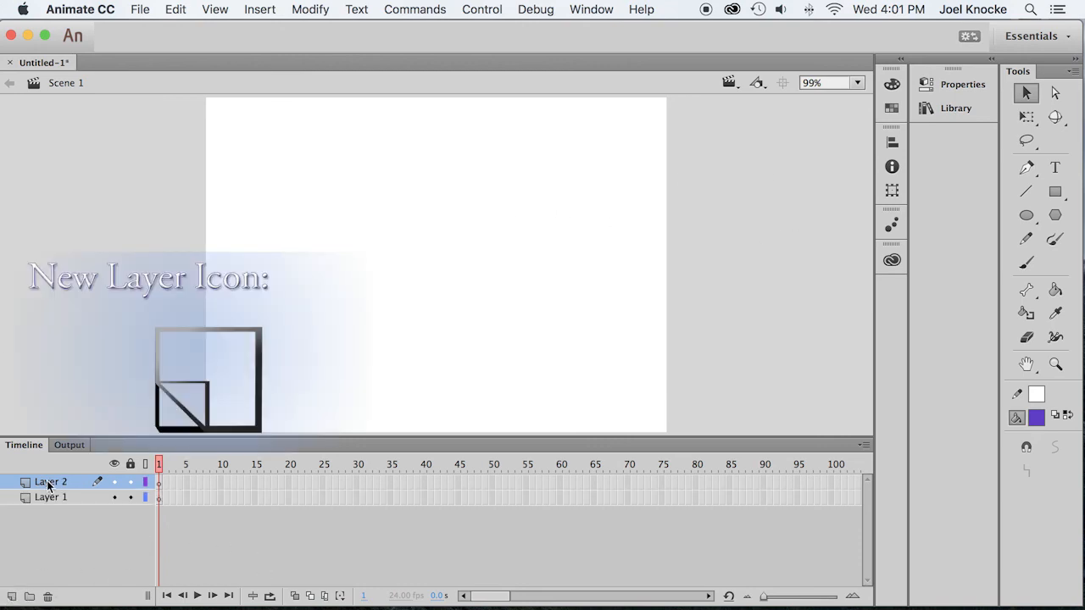
double_click(51, 499)
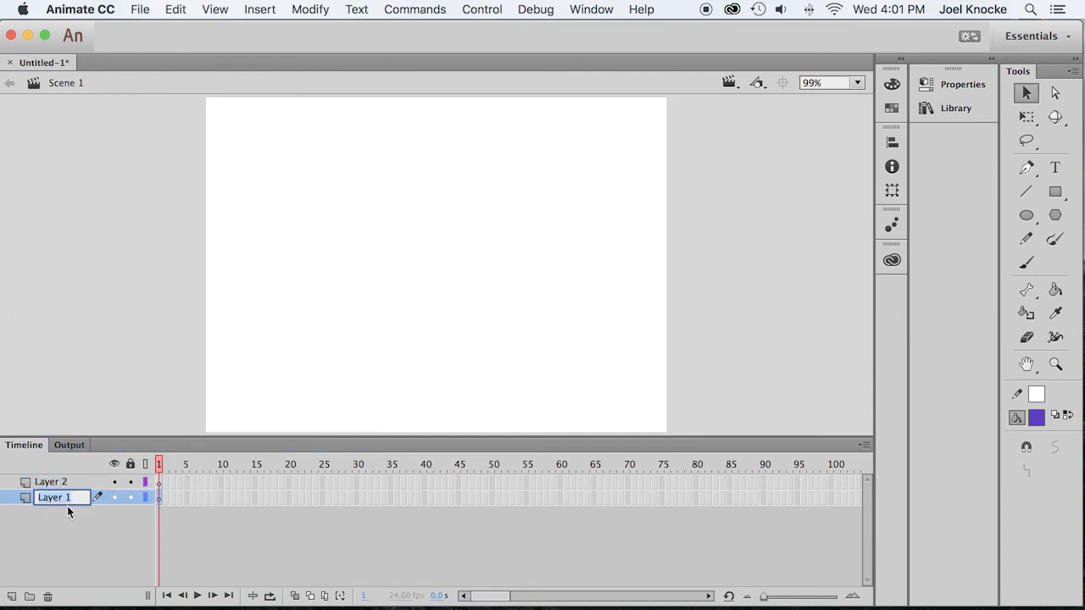
type("Swim 1")
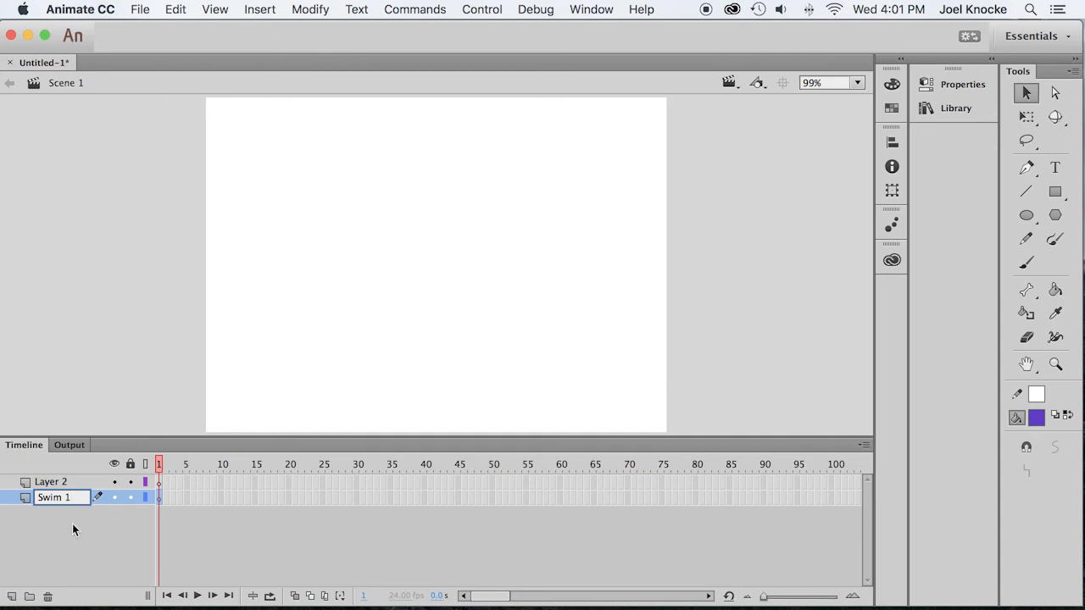
left_click(51, 481)
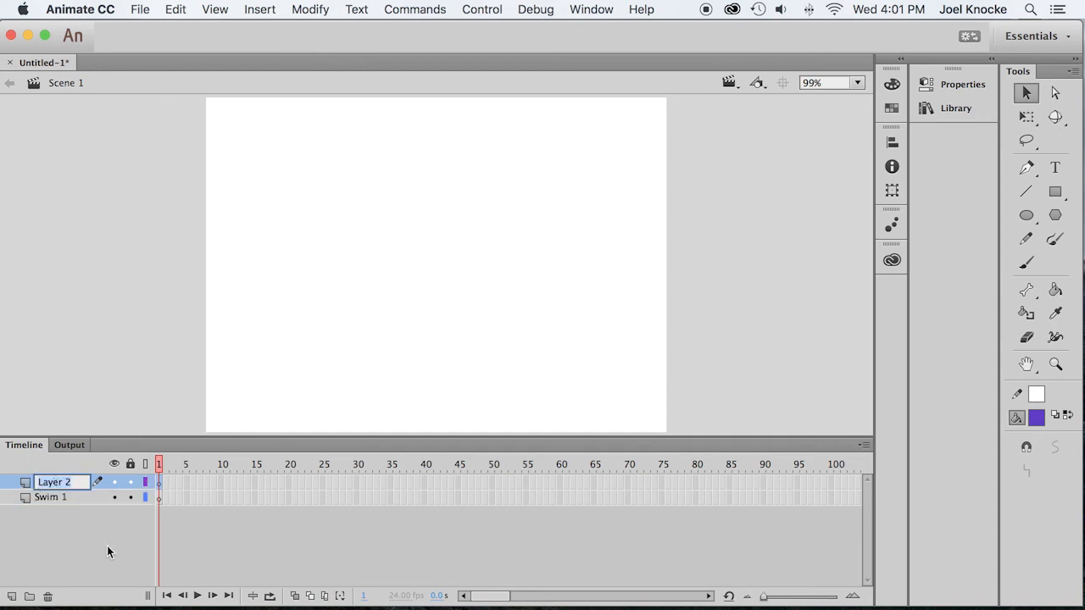
type("Swim 2")
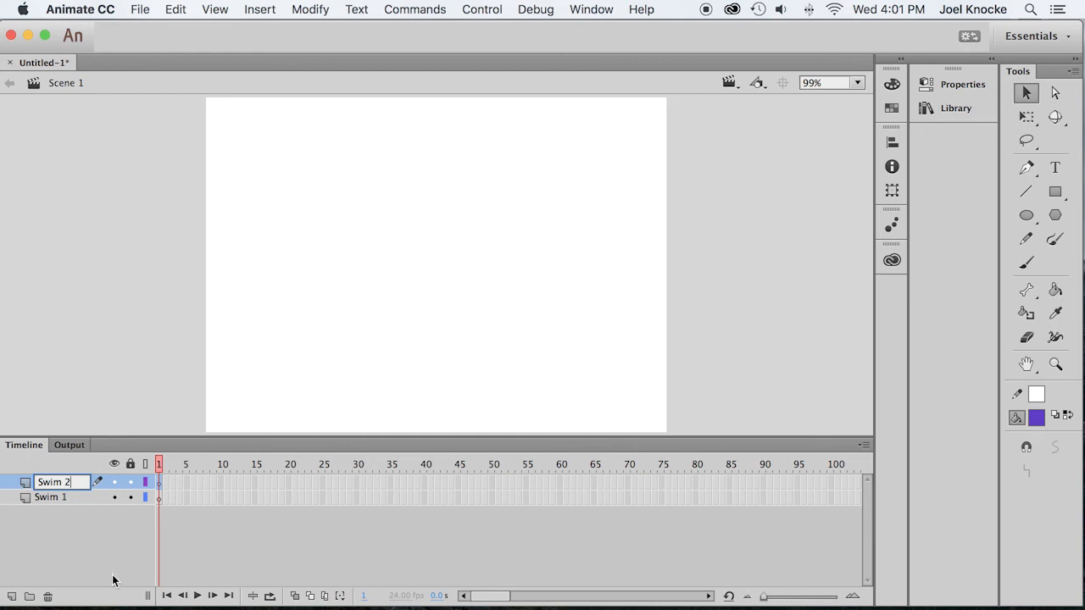
key("cmd+s")
type("KnockeV_Tween.fla")
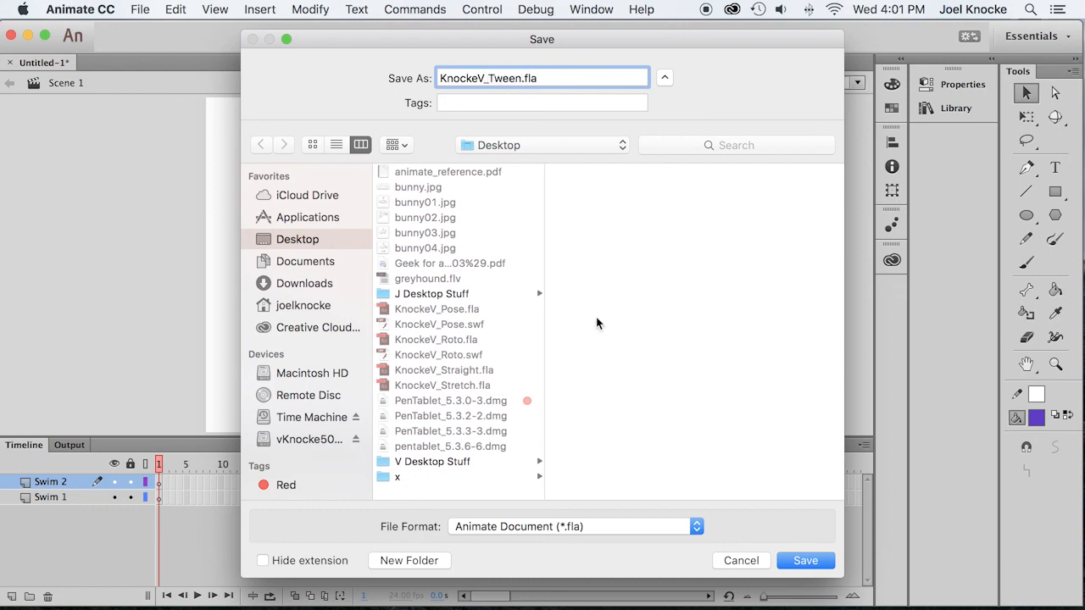
- Save as KnockeV_Tween.fla, lock Swim 2 and make Swim 1 the active layer
left_click(803, 560)
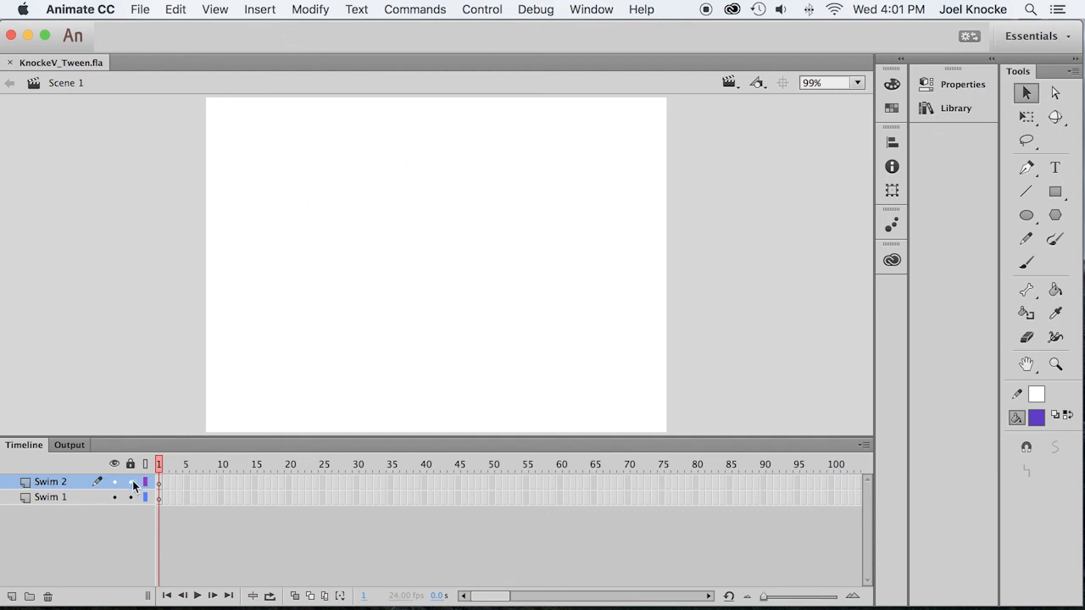
left_click(129, 481)
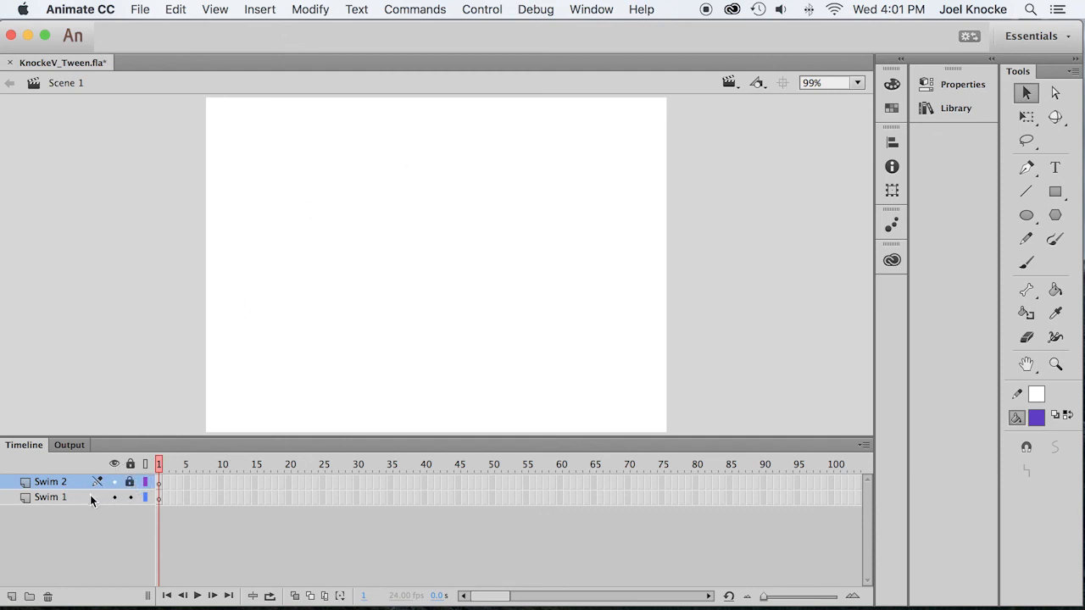
left_click(51, 496)
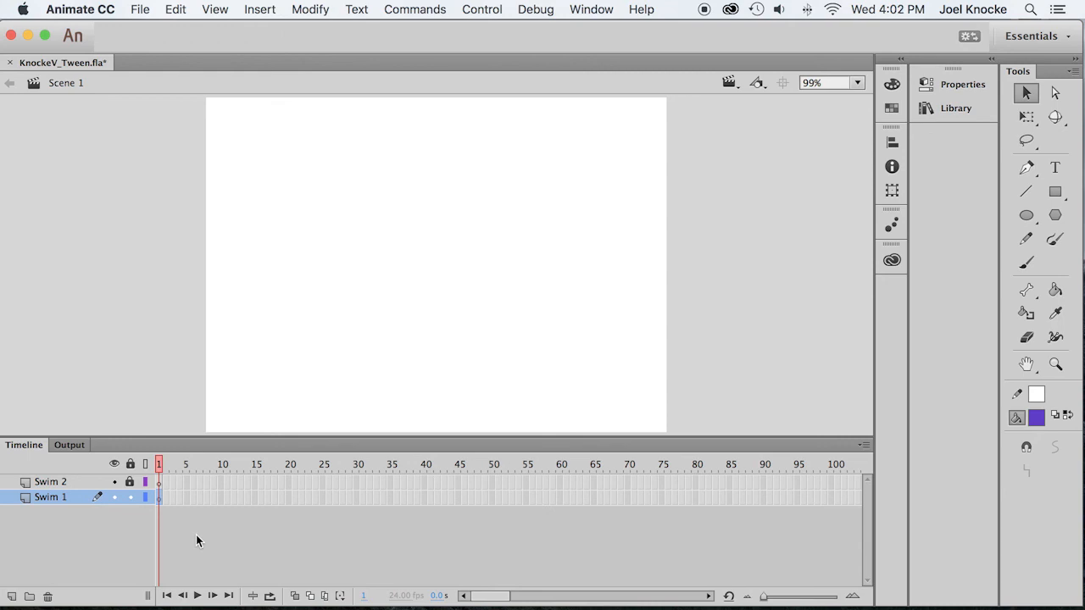
mouse_move(202, 542)
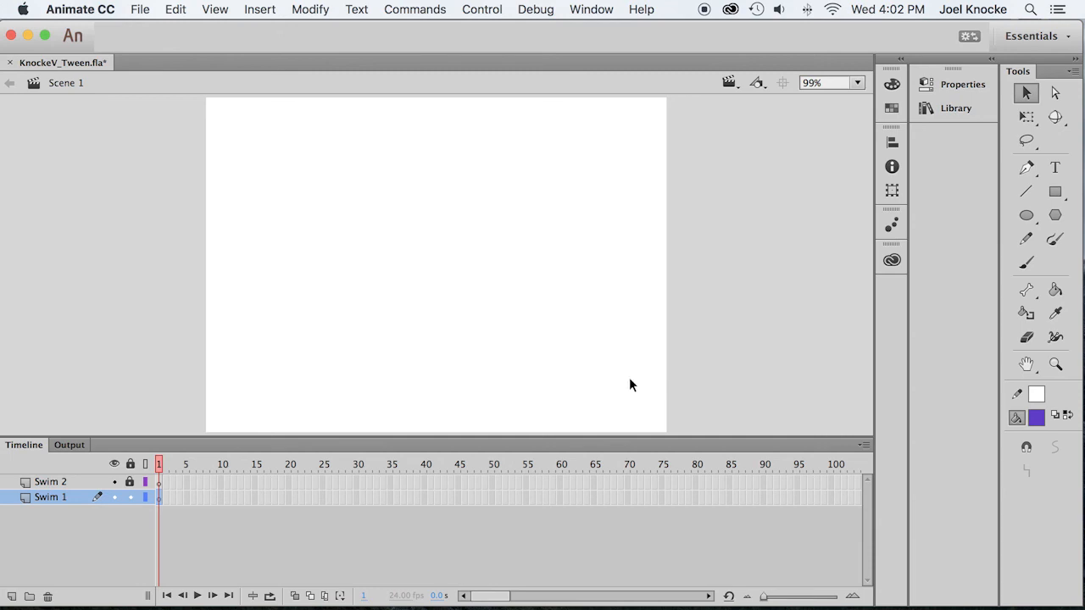
mouse_move(726, 378)
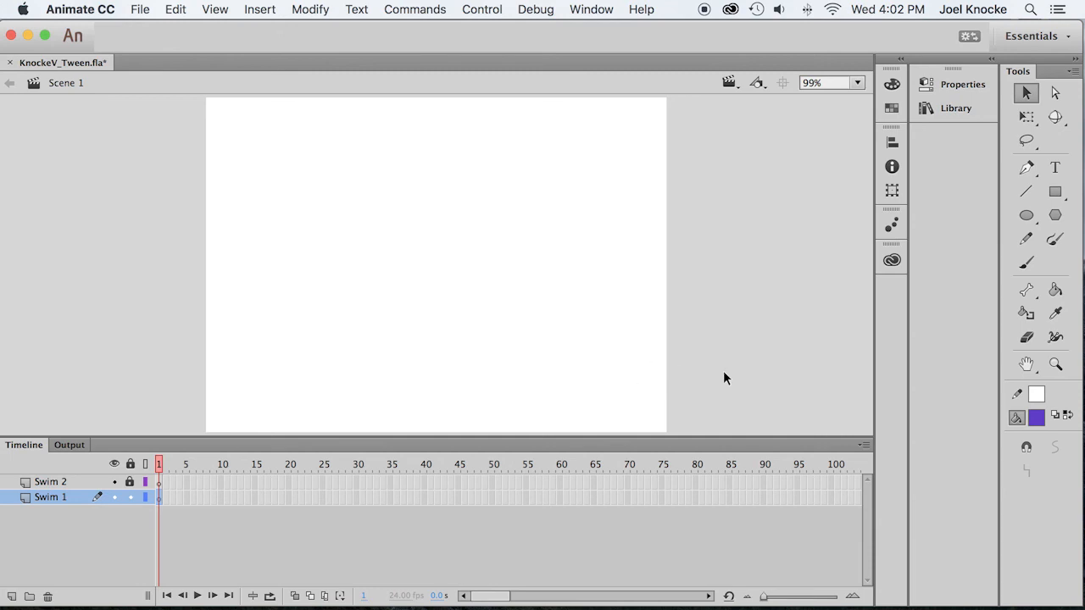
mouse_move(742, 371)
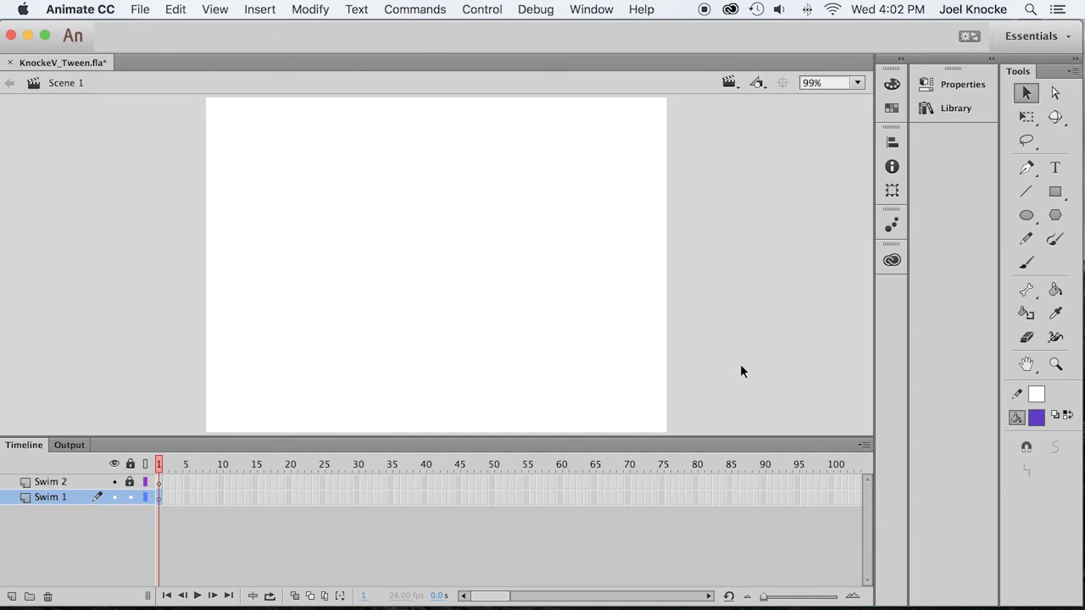
- Choose the Paint Brush tool with an orange #FF9900 stroke colour
left_click(1025, 261)
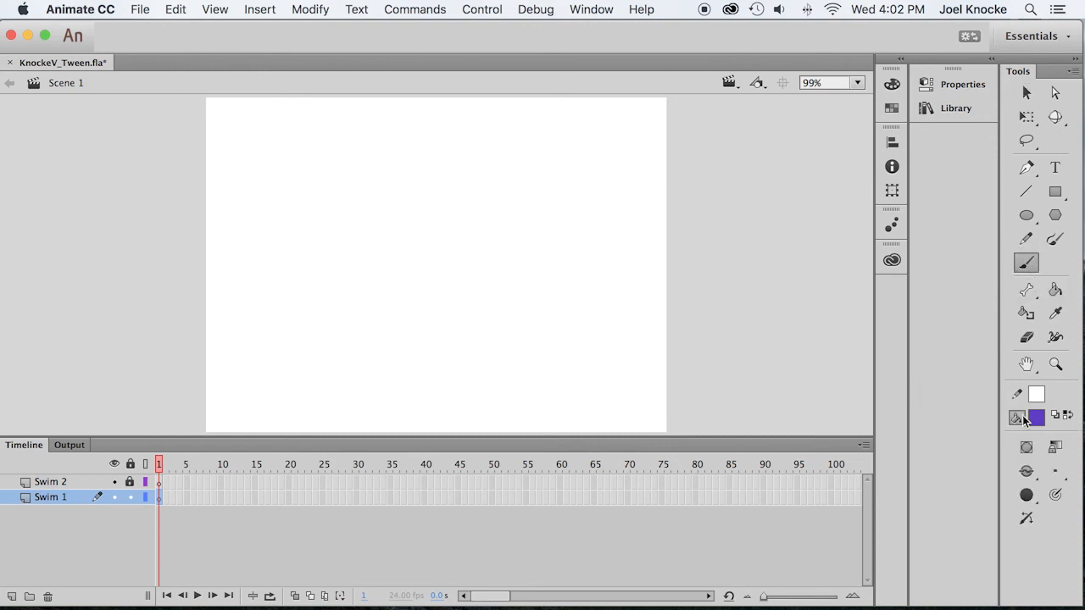
left_click(1037, 416)
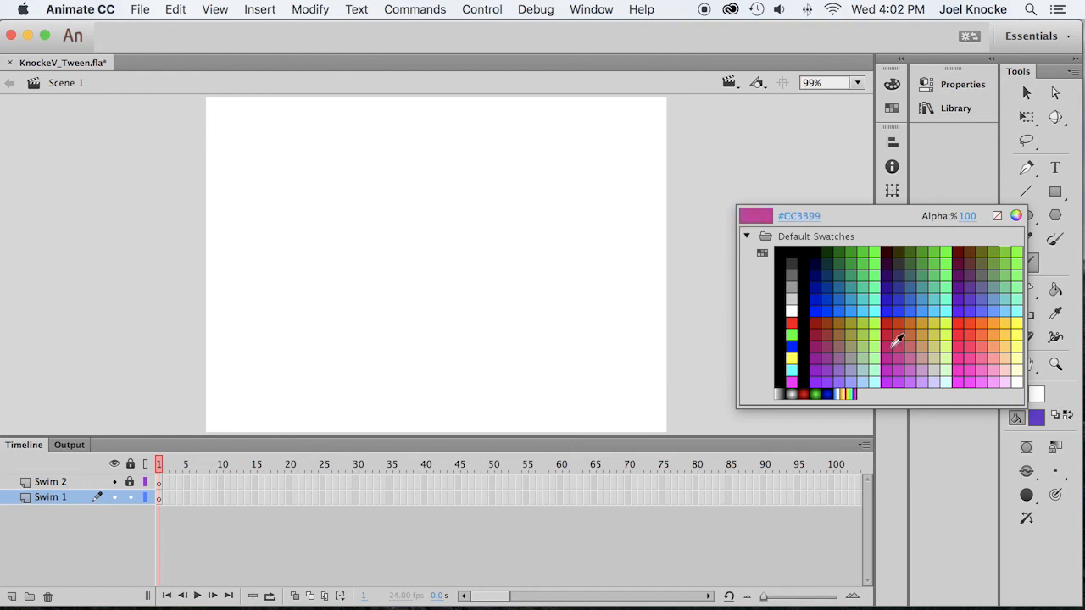
left_click(1010, 315)
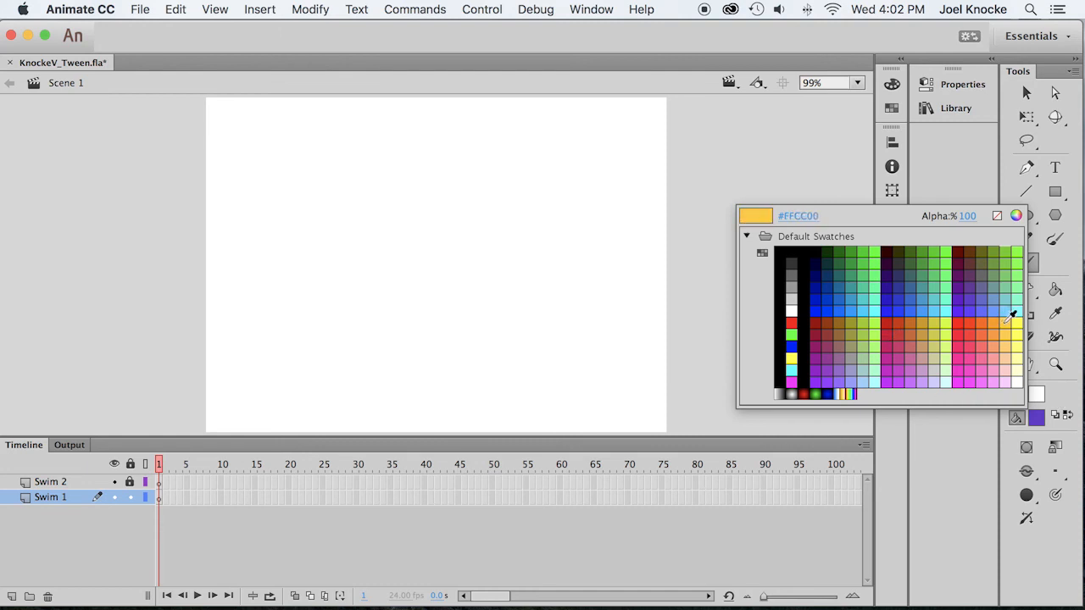
left_click(993, 322)
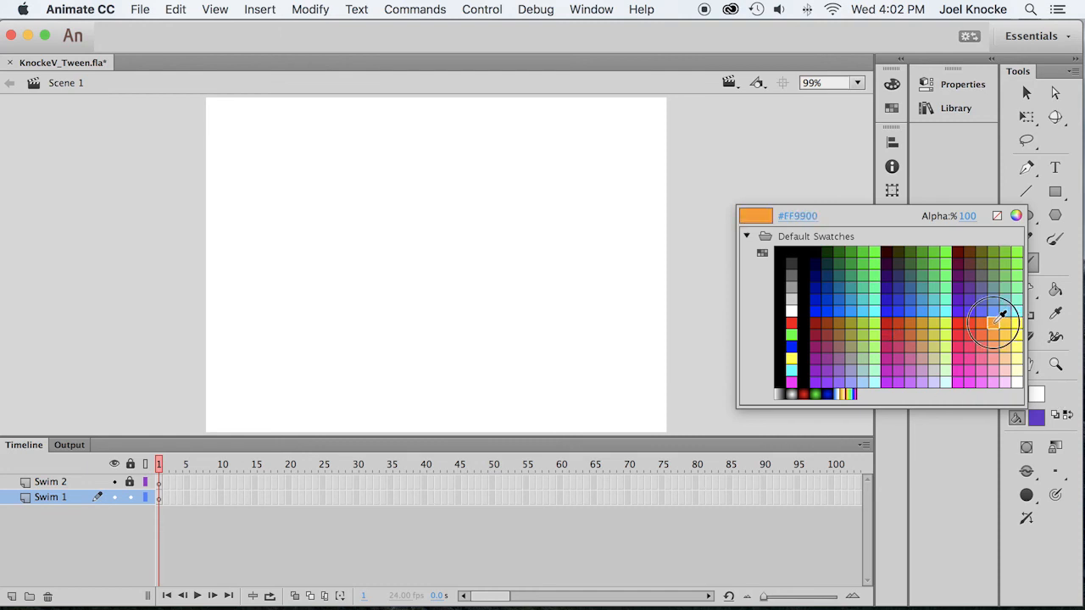
left_click(1004, 321)
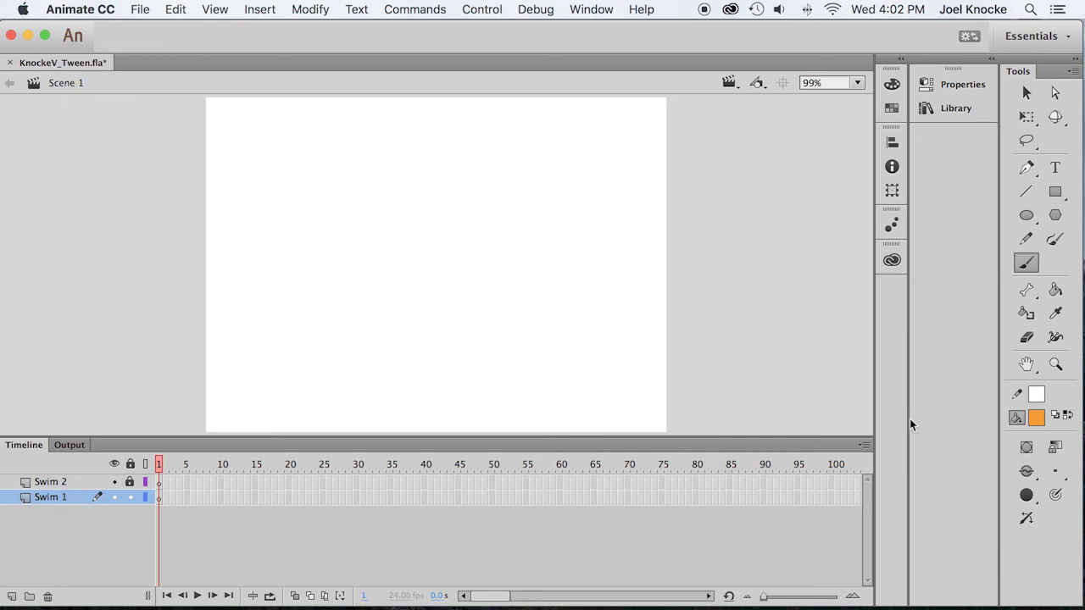
mouse_move(901, 427)
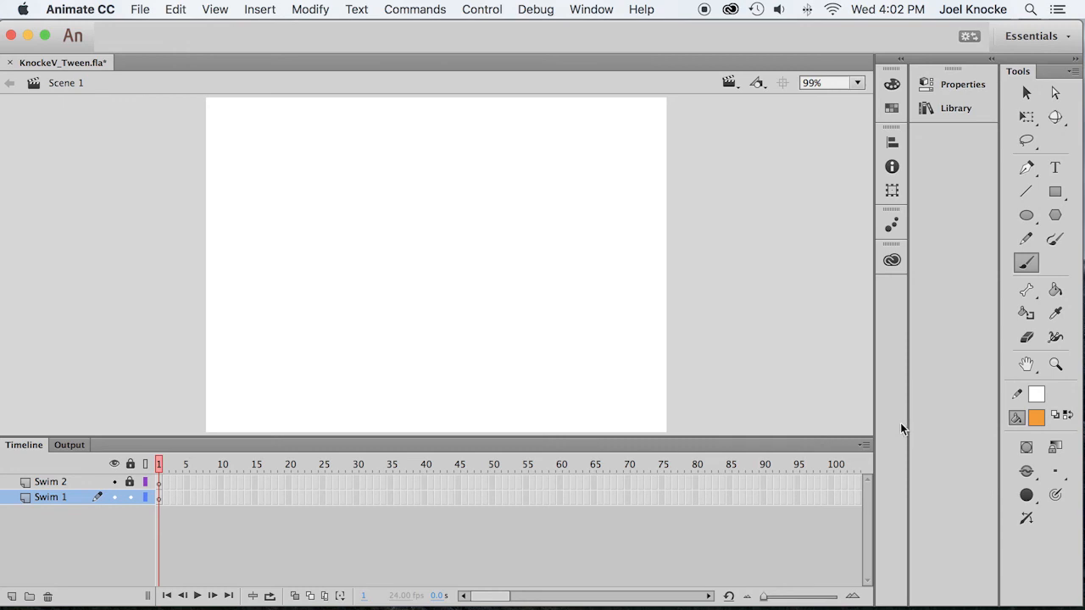
left_click(580, 354)
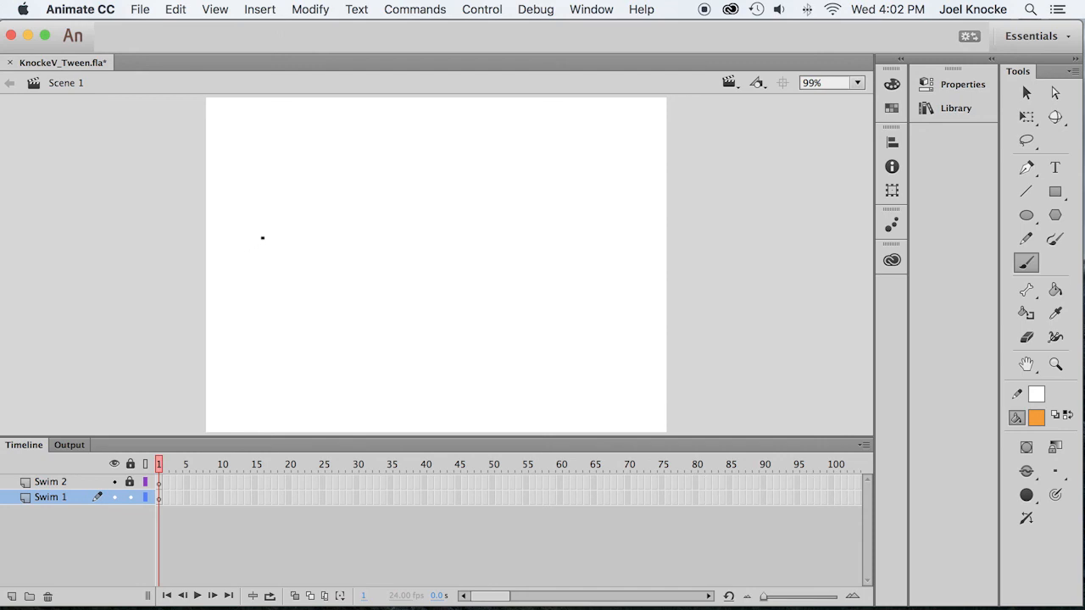
- Draw an orange freehand fish on the left of the stage and switch to the Selection tool
left_click_drag(235, 227, 264, 236)
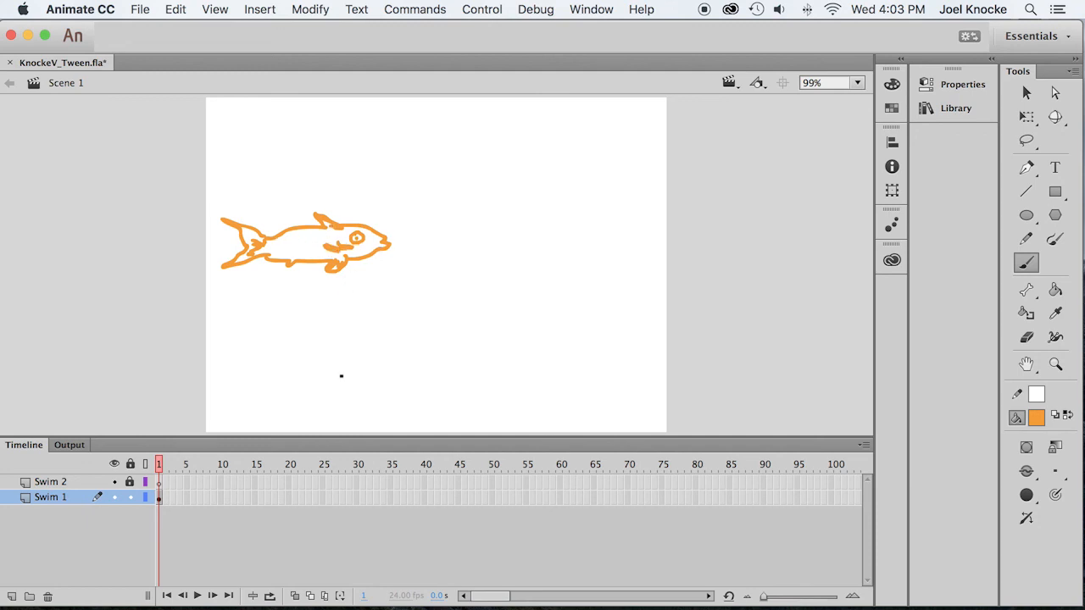
mouse_move(722, 268)
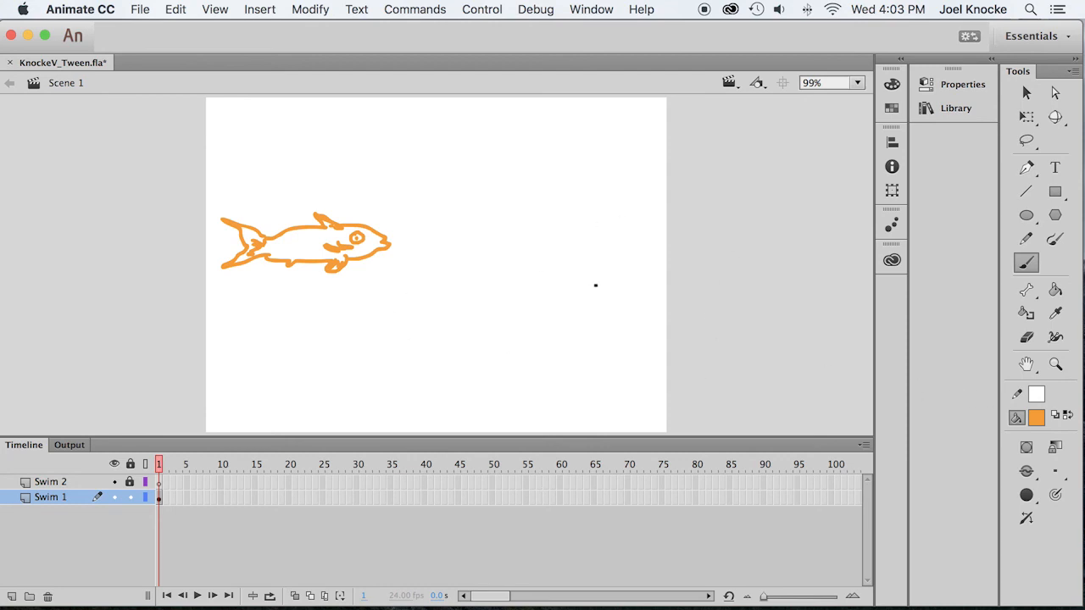
mouse_move(362, 278)
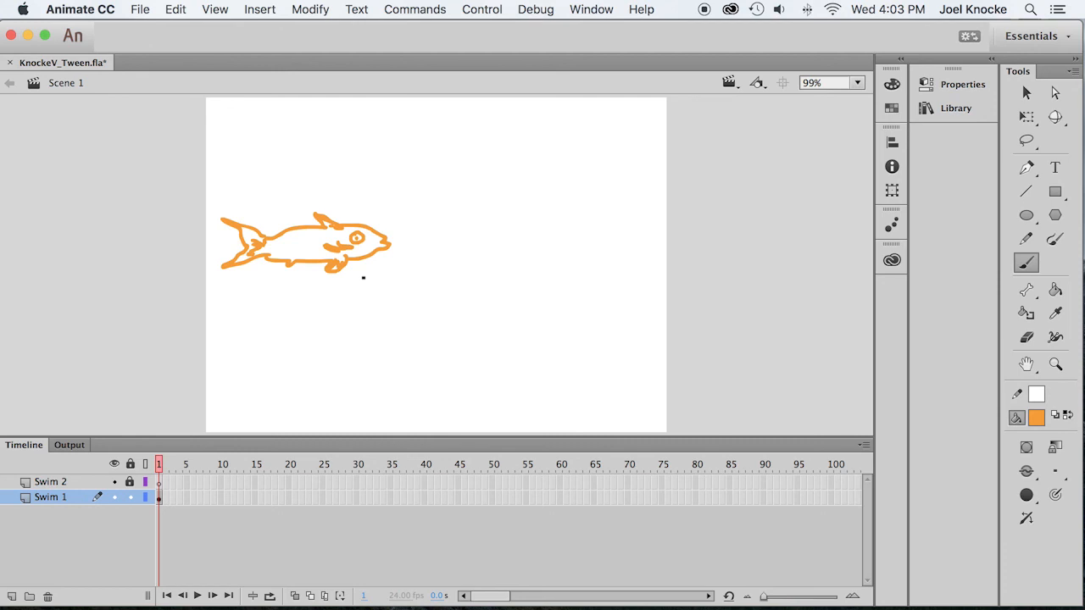
left_click(1025, 91)
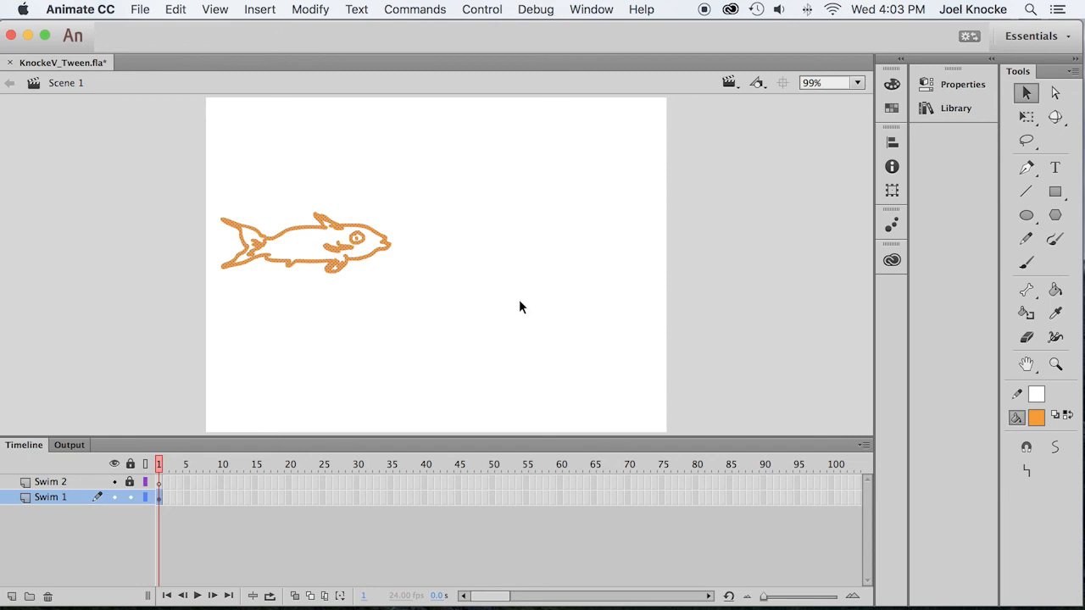
mouse_move(525, 311)
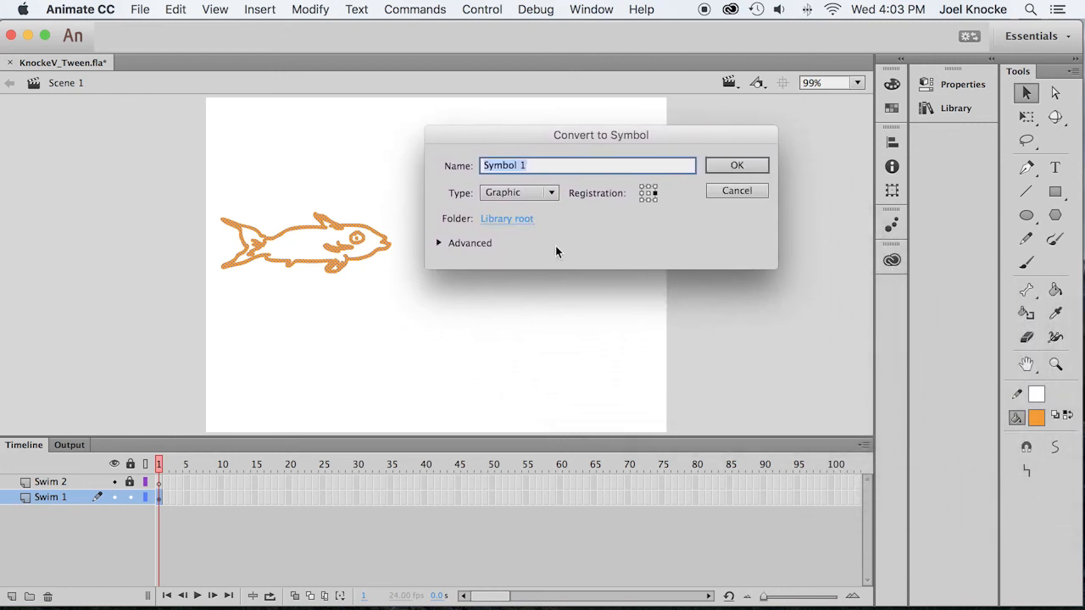
- In Convert to Symbol, set Type to Movie Clip and name it Fish
left_click(550, 193)
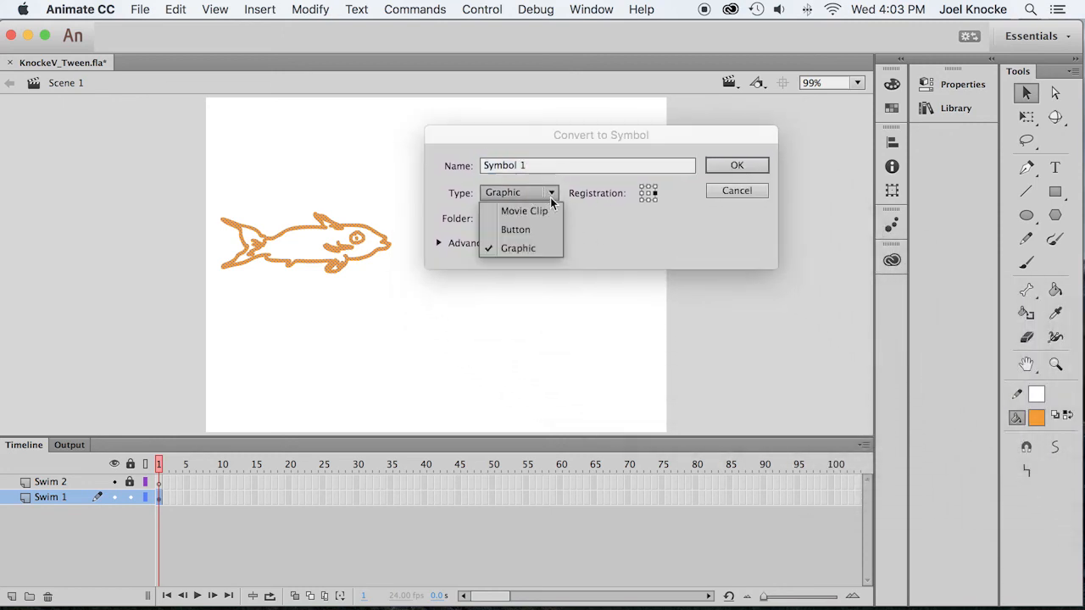
left_click(522, 210)
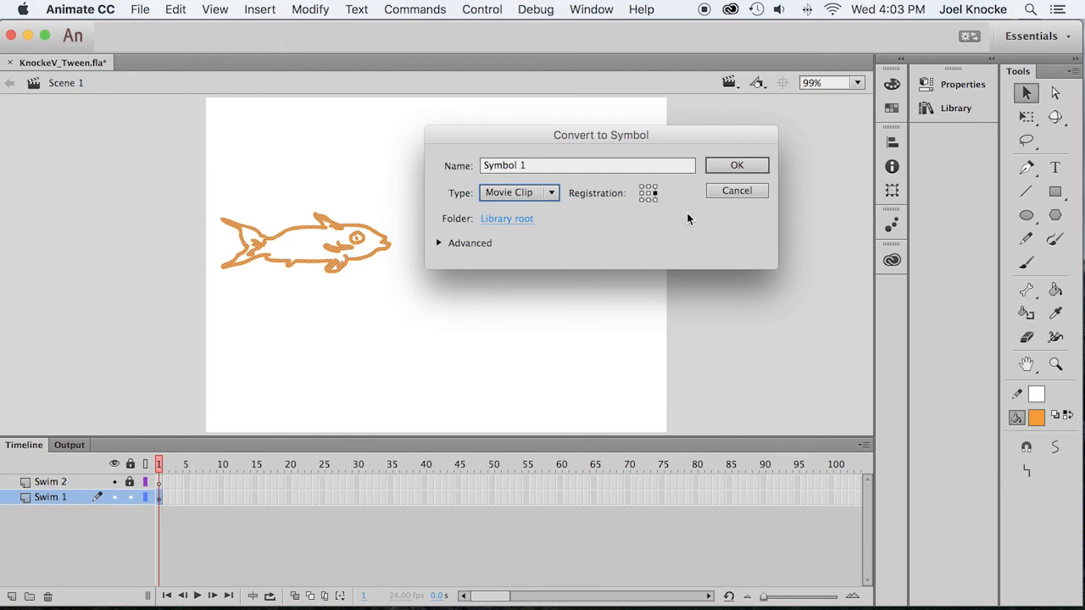
mouse_move(681, 220)
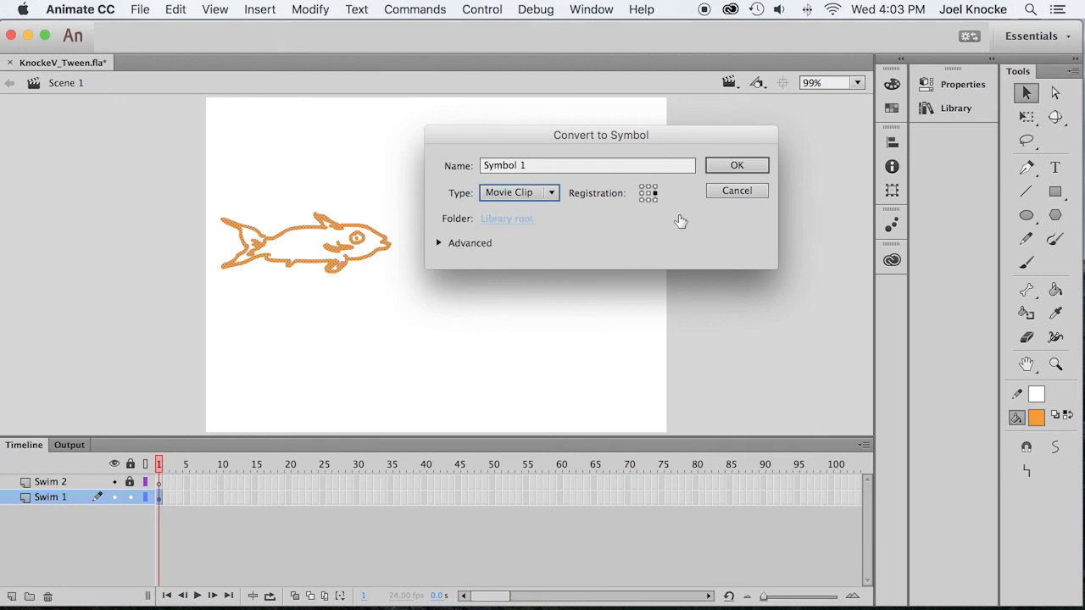
left_click(588, 166)
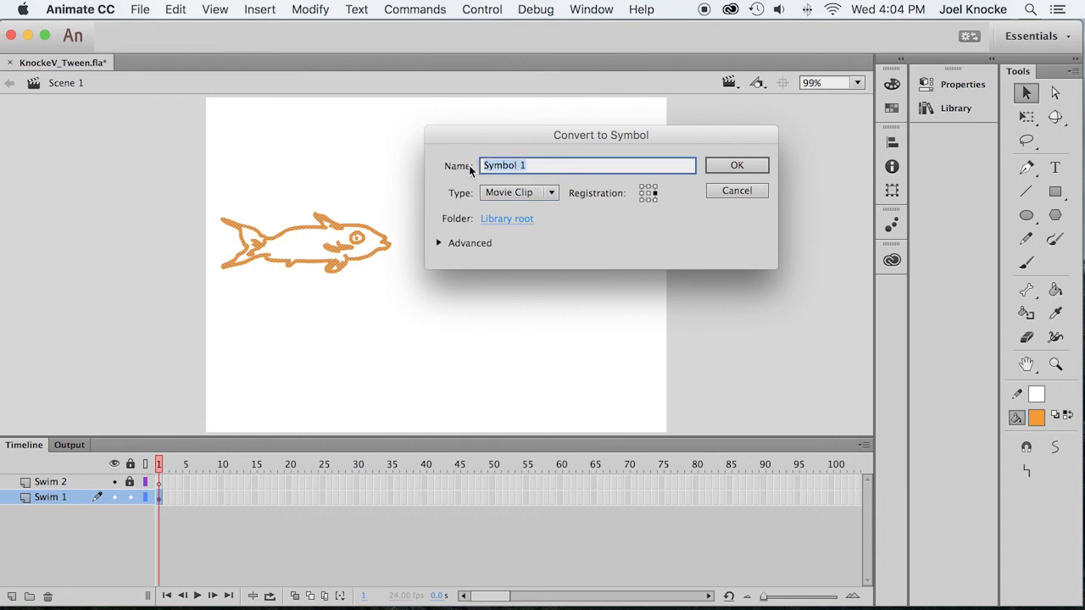
type("Fish")
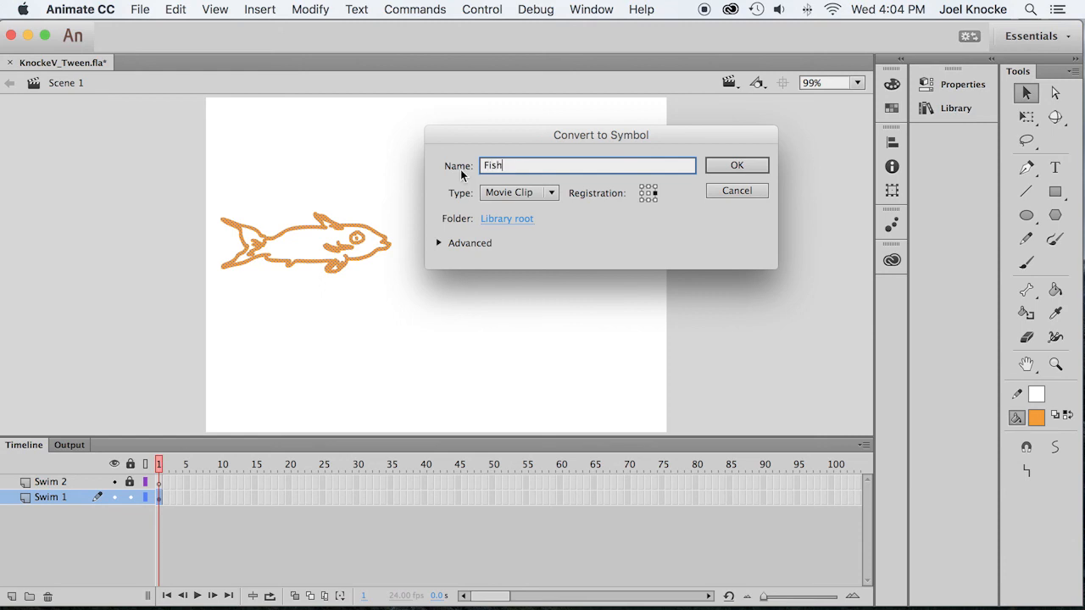
- Confirm the Fish movie clip, check it in the Library and Properties, then collapse the panels
left_click(735, 165)
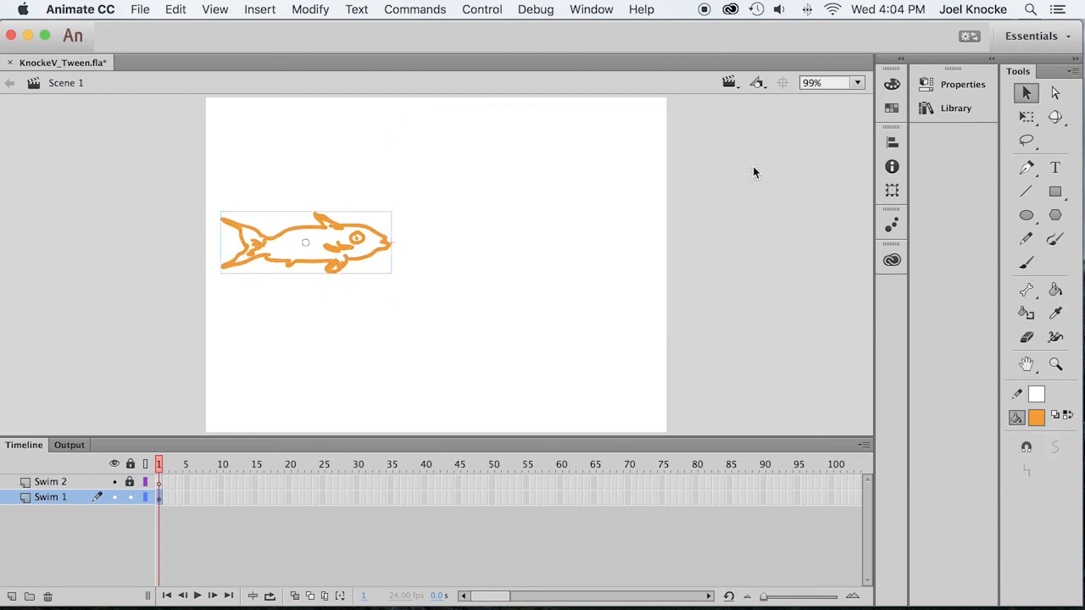
left_click(956, 108)
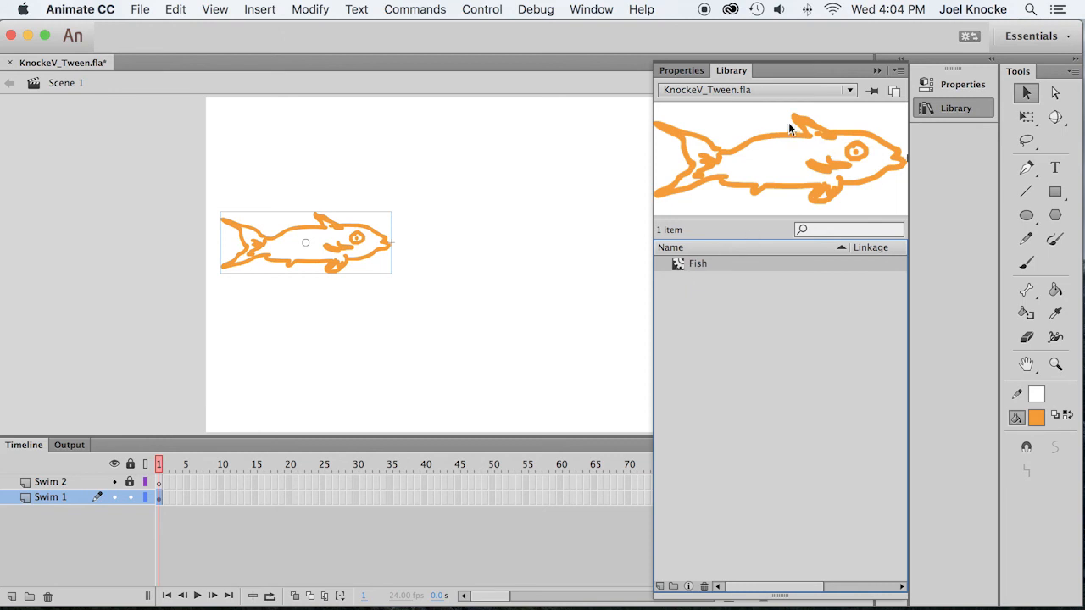
mouse_move(778, 102)
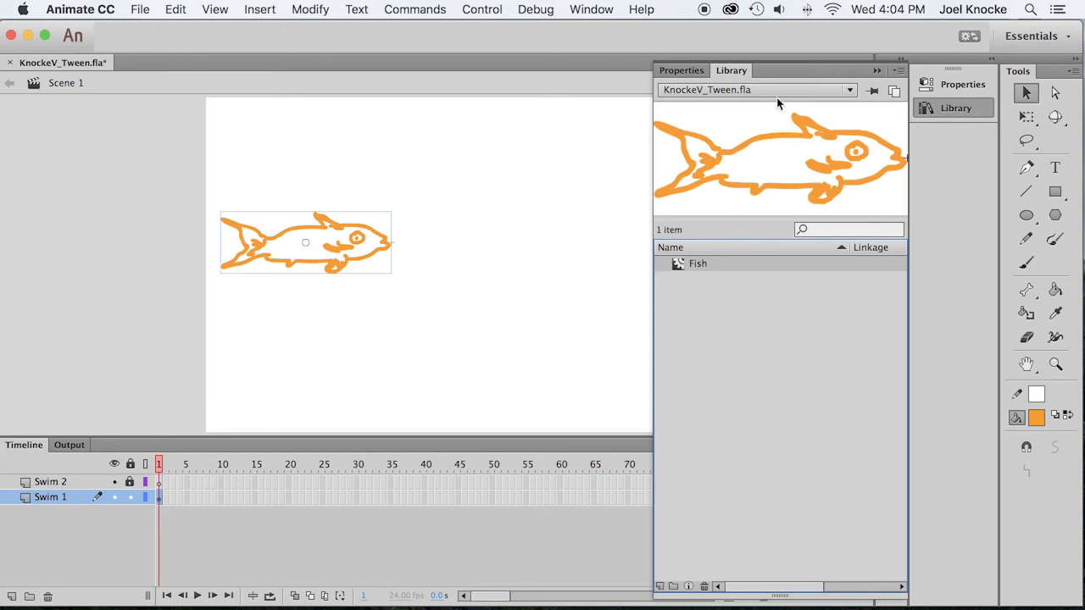
left_click(681, 71)
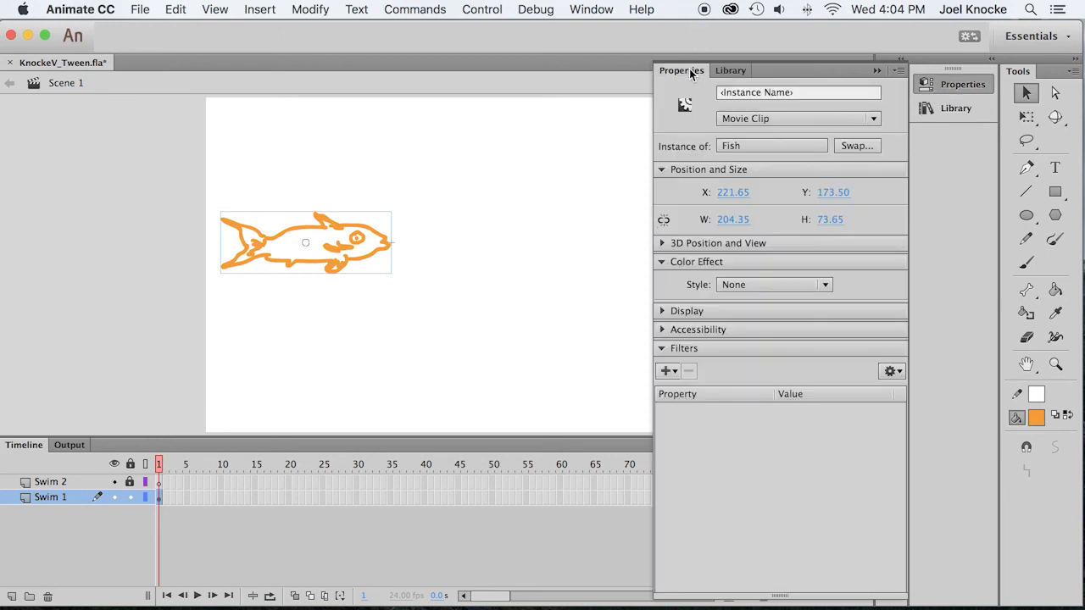
left_click(729, 71)
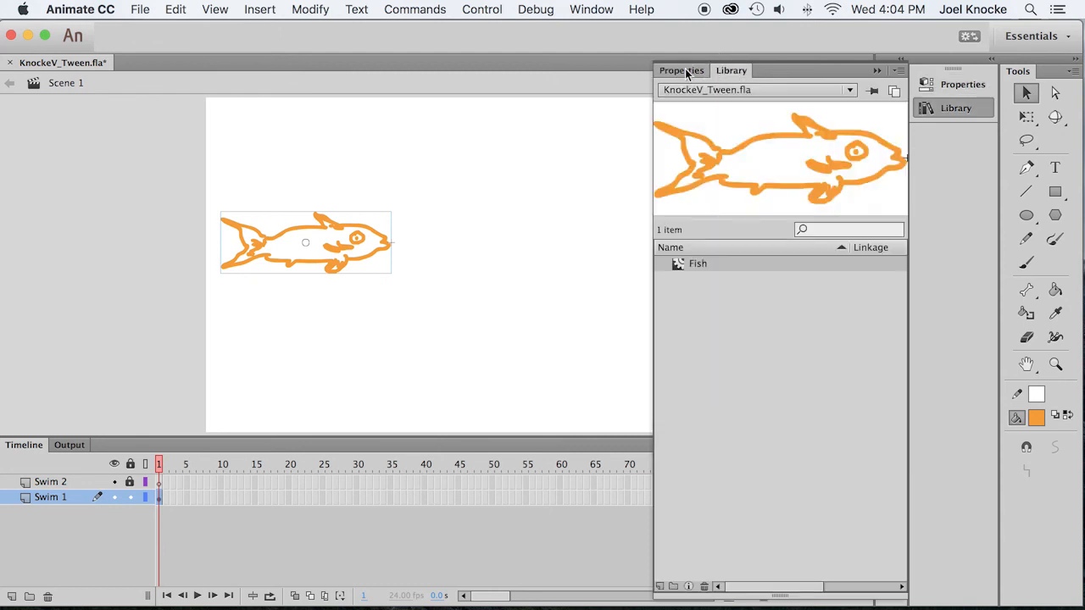
left_click(681, 72)
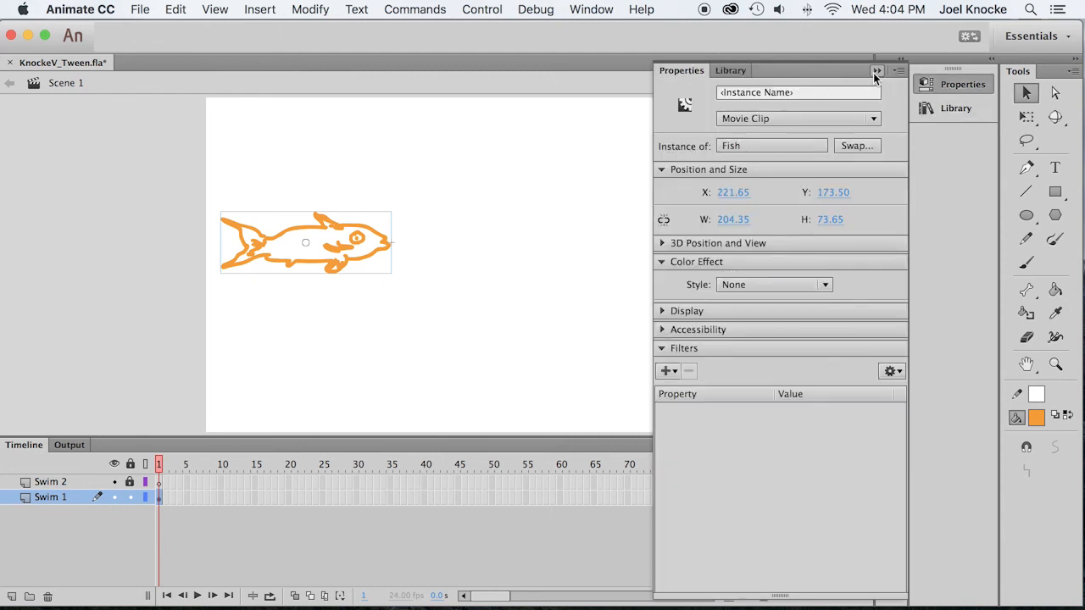
left_click(878, 71)
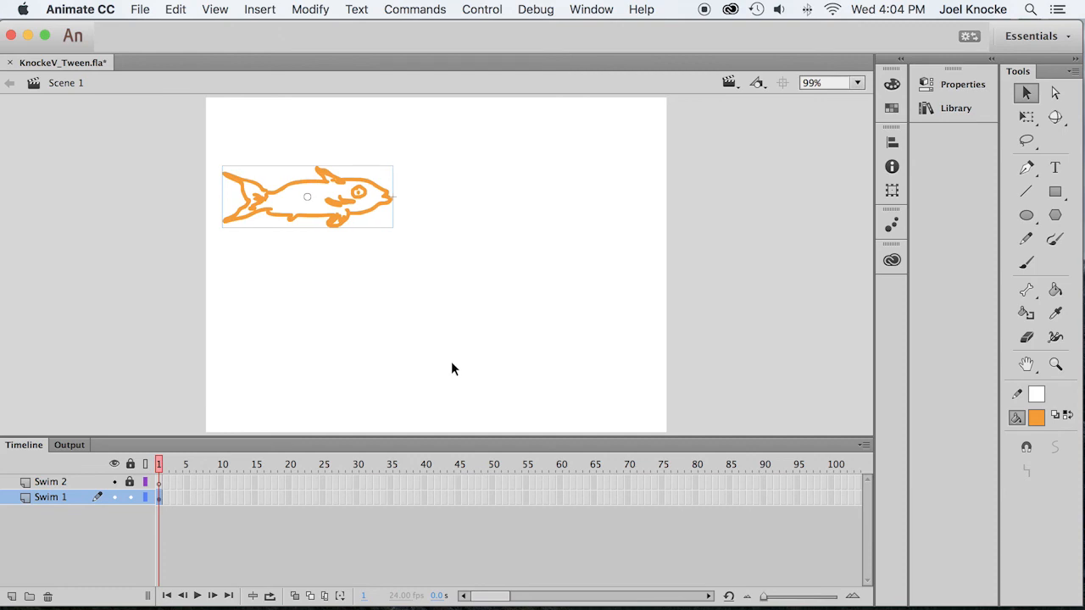
mouse_move(454, 370)
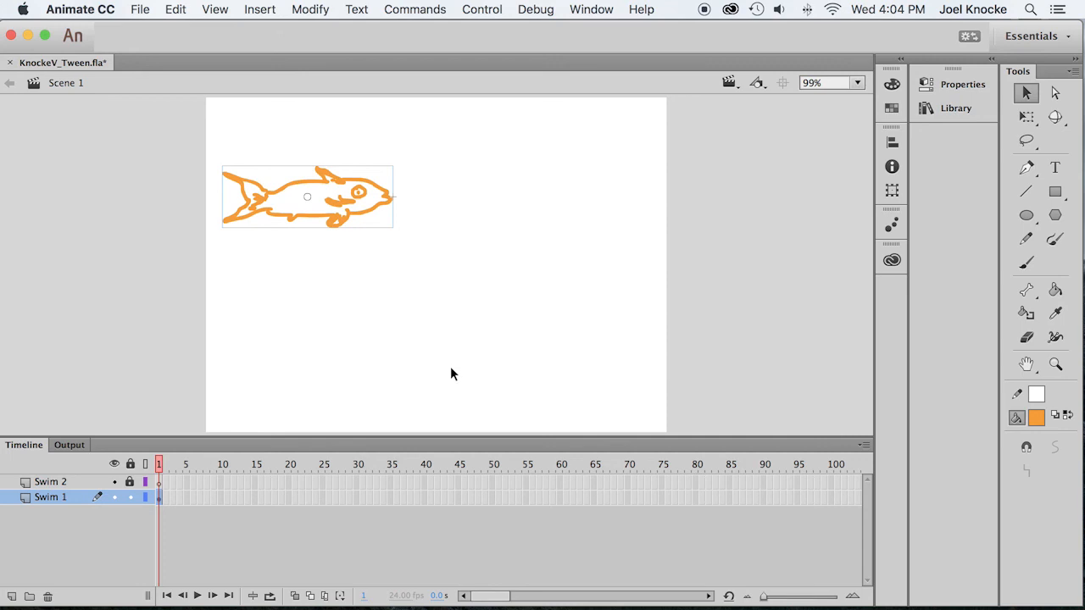
mouse_move(251, 495)
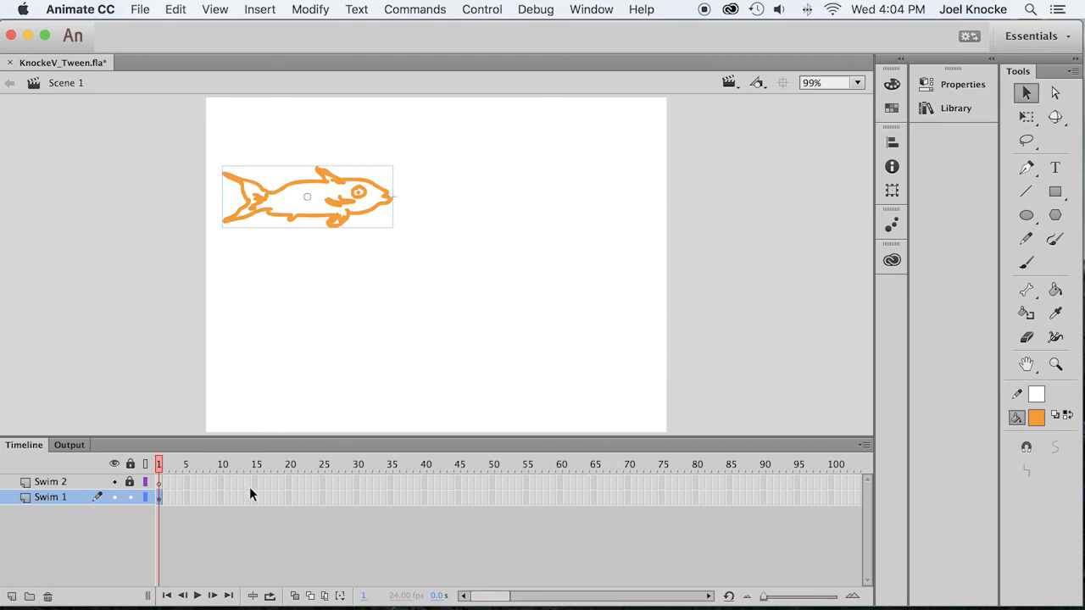
- Insert frames on Swim 1 with F5 so the fish extends through frame 15
key("f5")
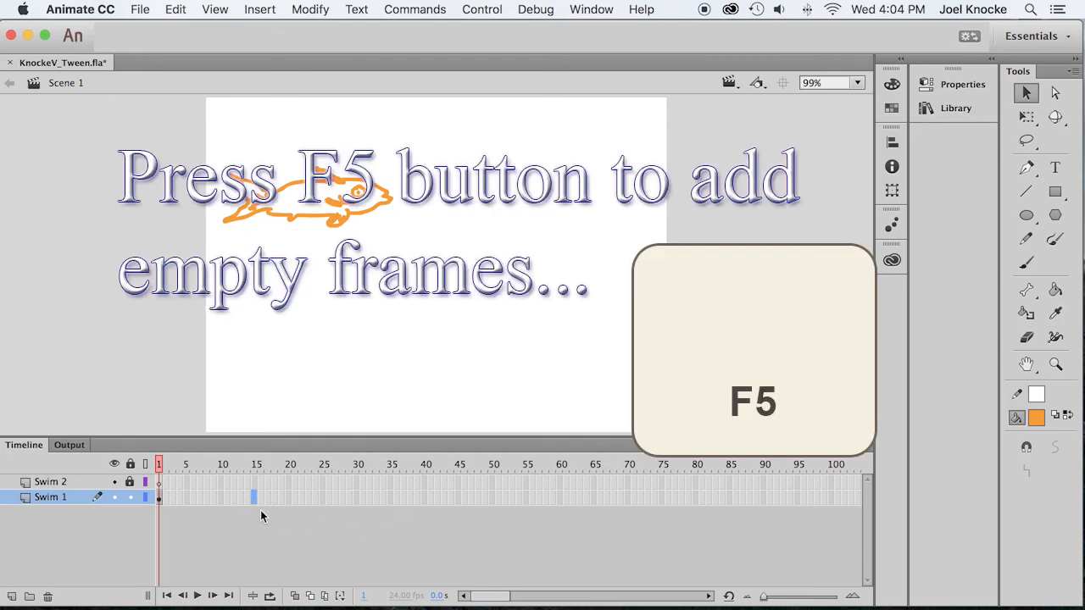
key("f5")
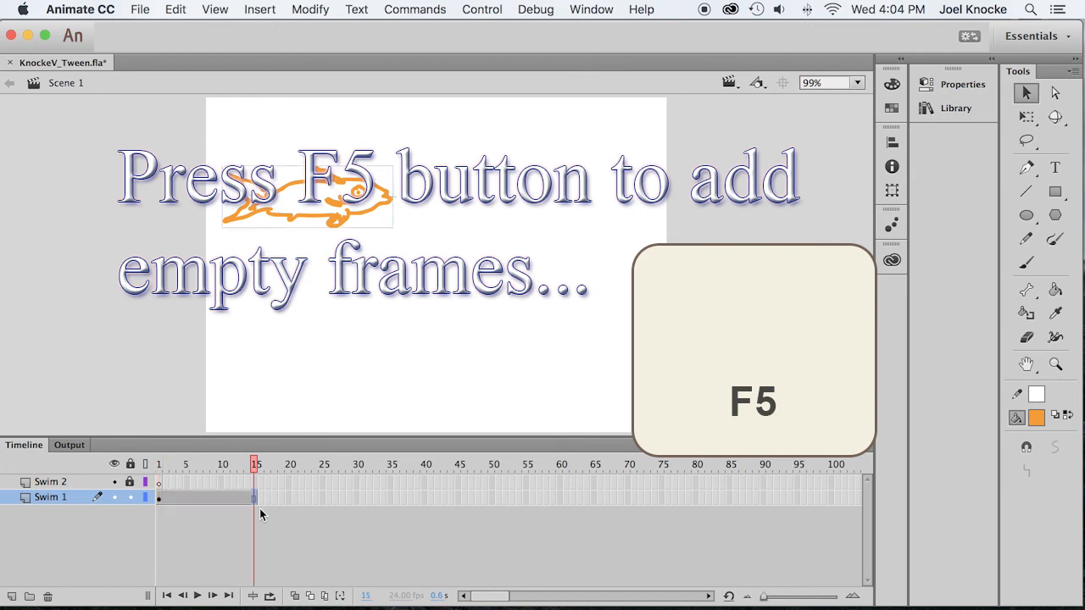
key("f5")
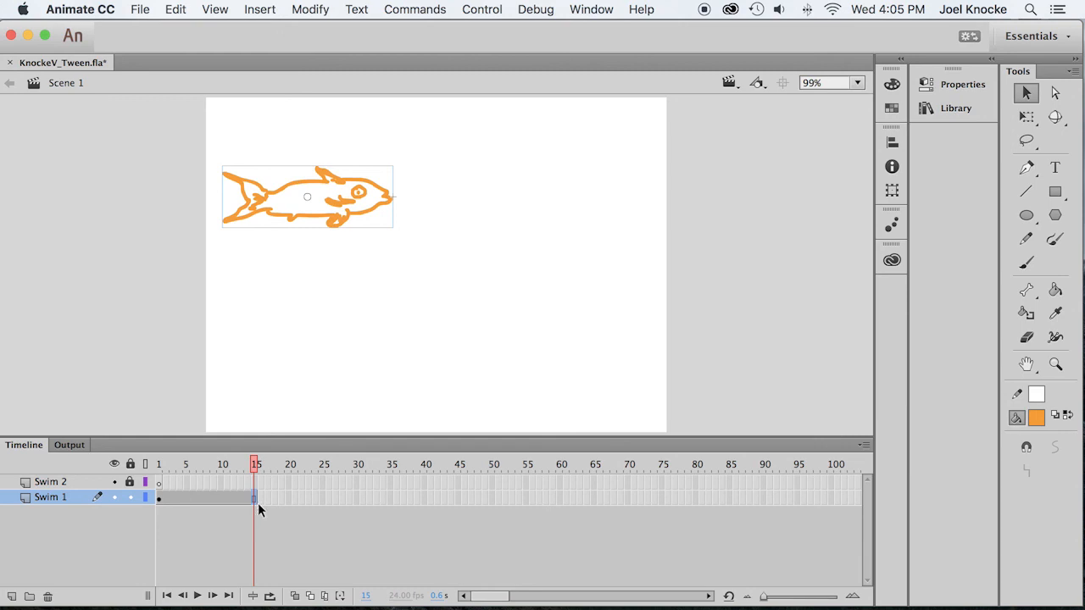
mouse_move(261, 500)
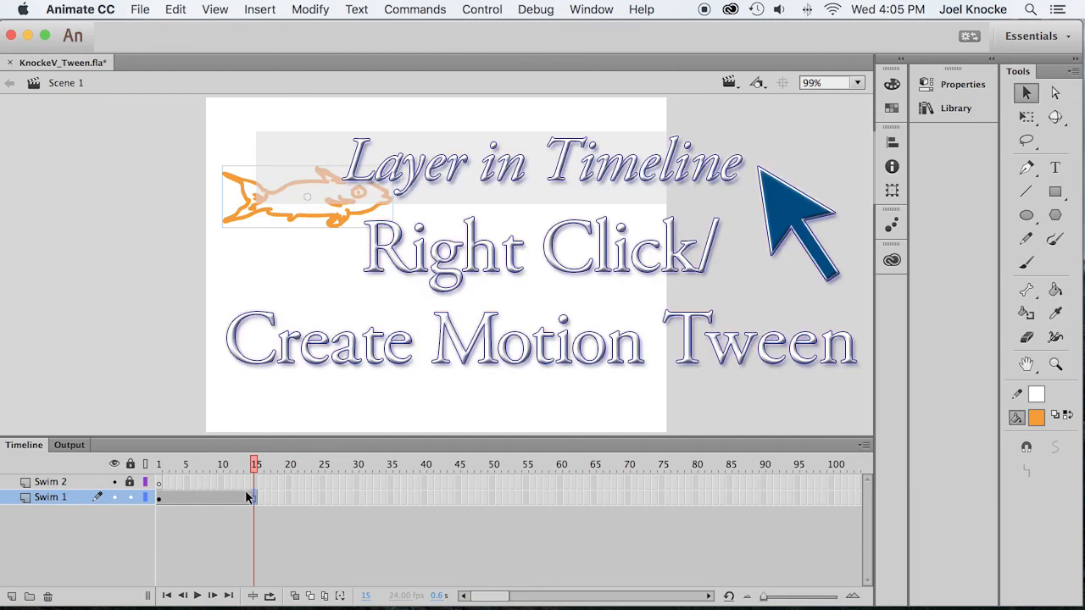
- Create a motion tween on Swim 1 and set the fish's end position on the right
right_click(248, 498)
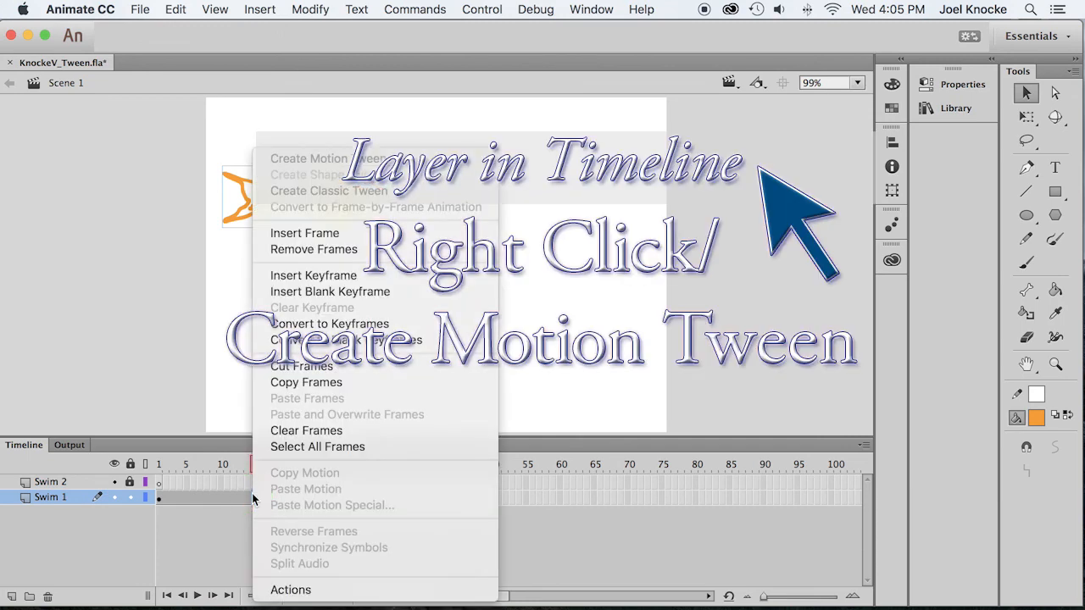
mouse_move(329, 159)
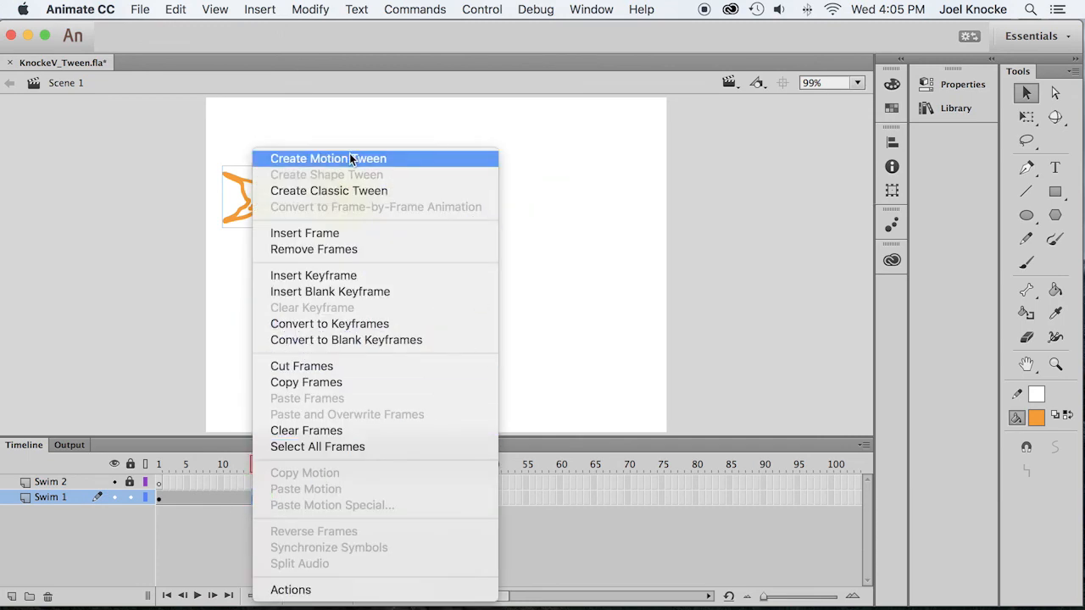
left_click(327, 159)
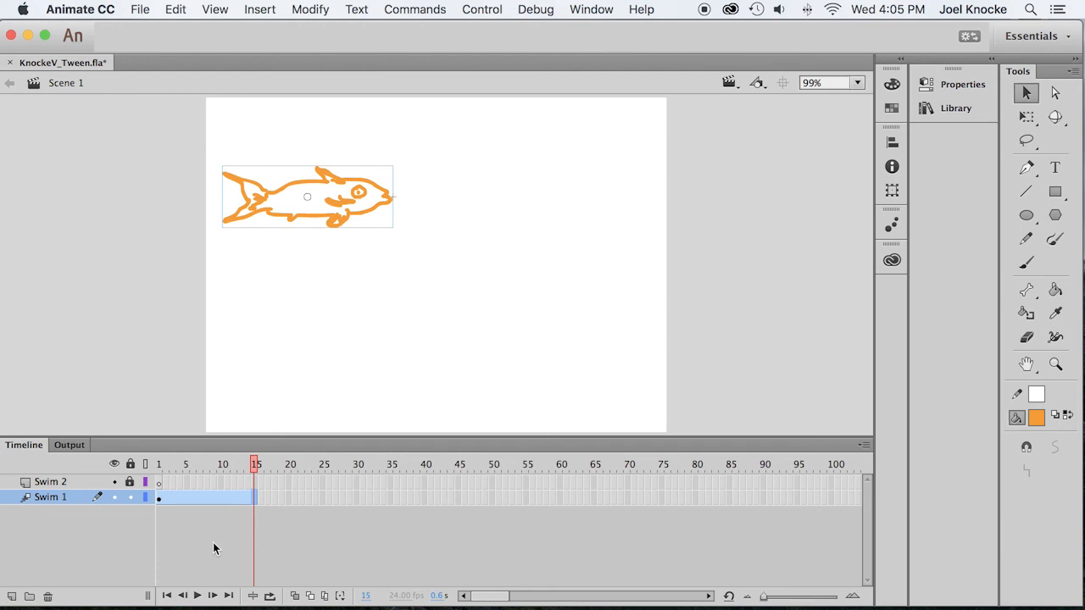
mouse_move(210, 544)
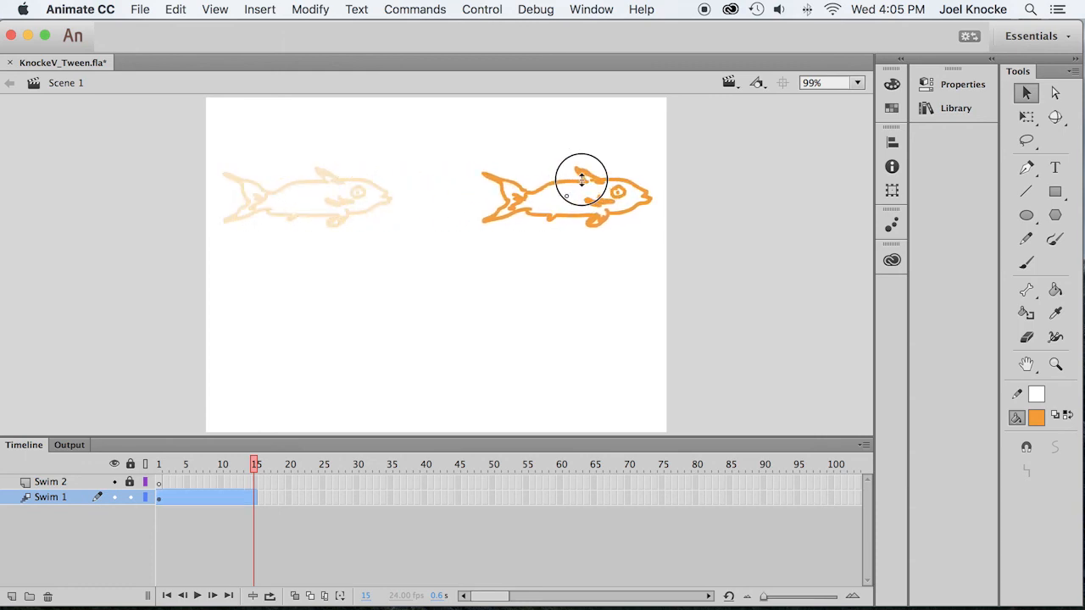
left_click(568, 195)
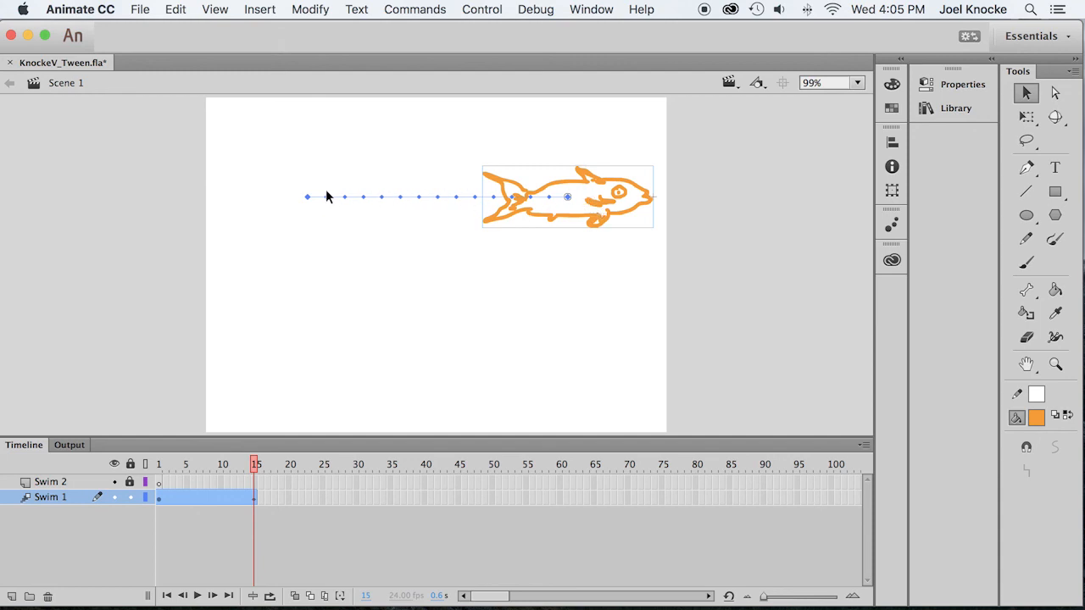
mouse_move(267, 563)
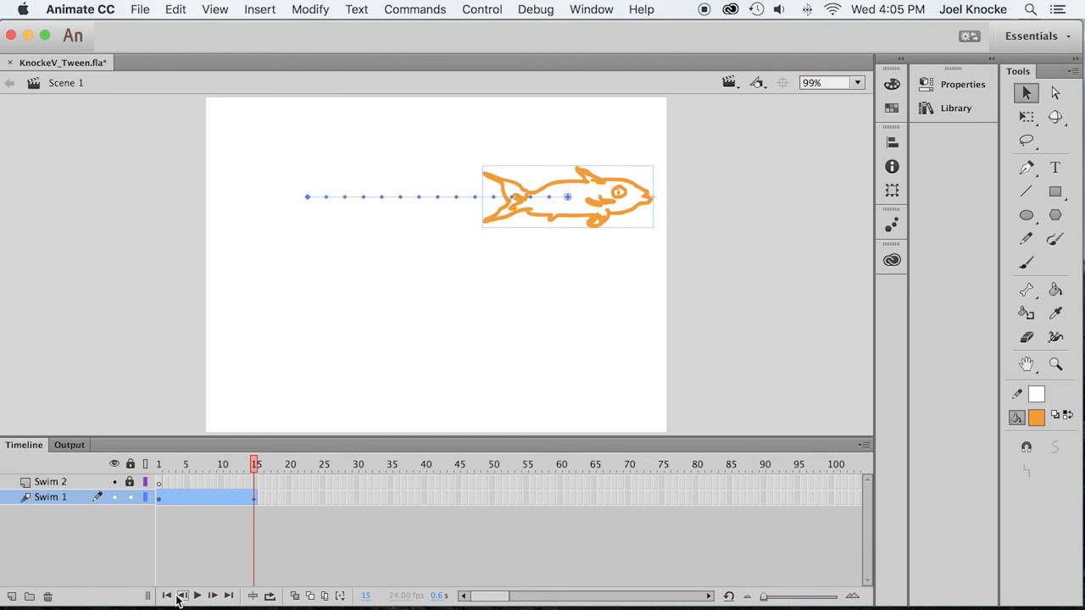
- Rewind to frame 1 and play the tween to watch the fish swim left to right
left_click(167, 595)
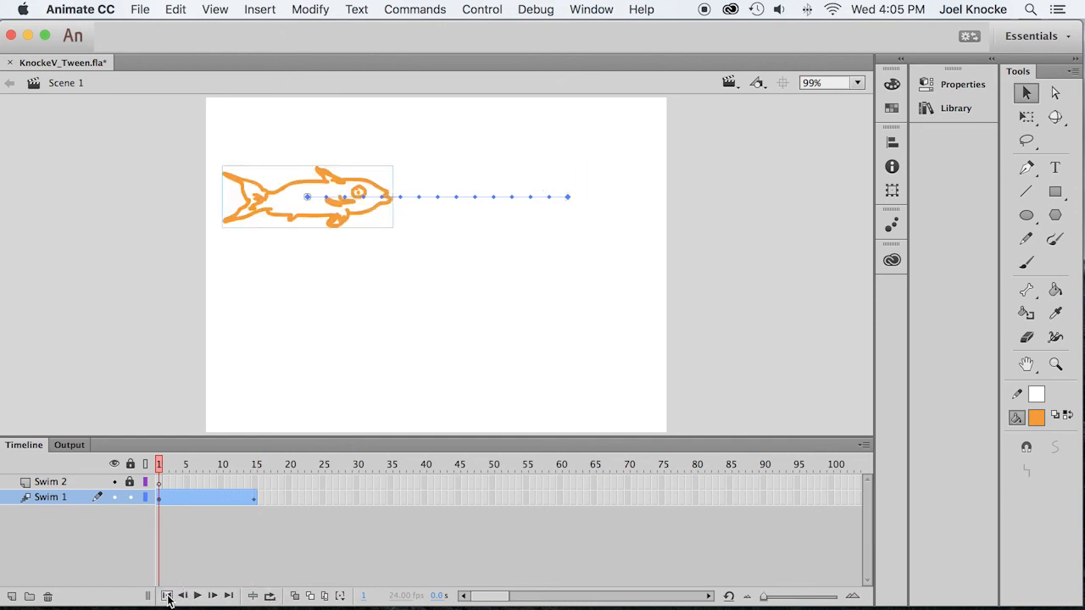
left_click(197, 595)
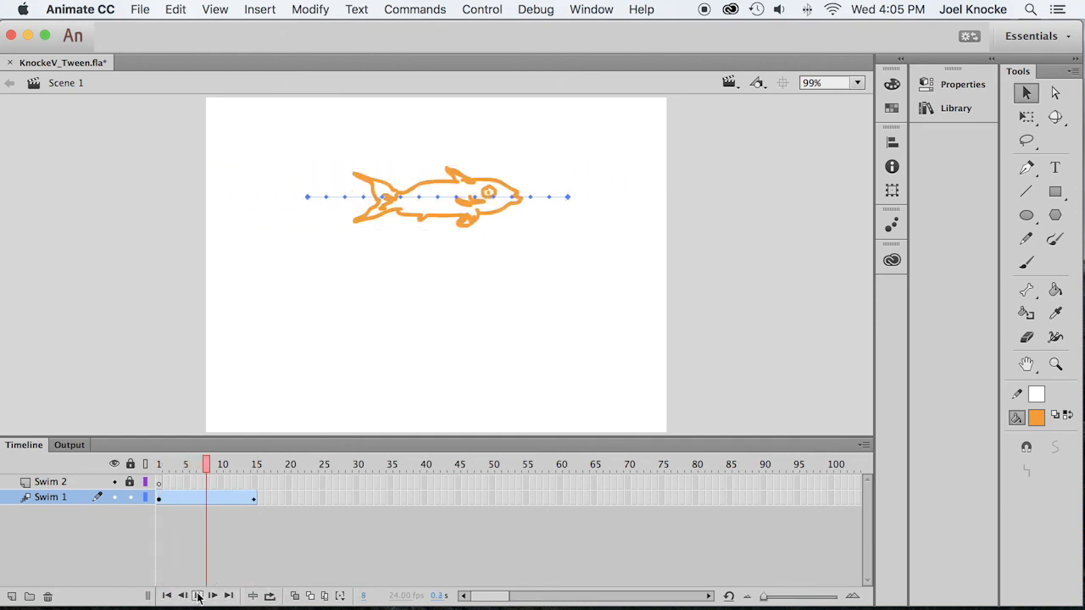
left_click(196, 597)
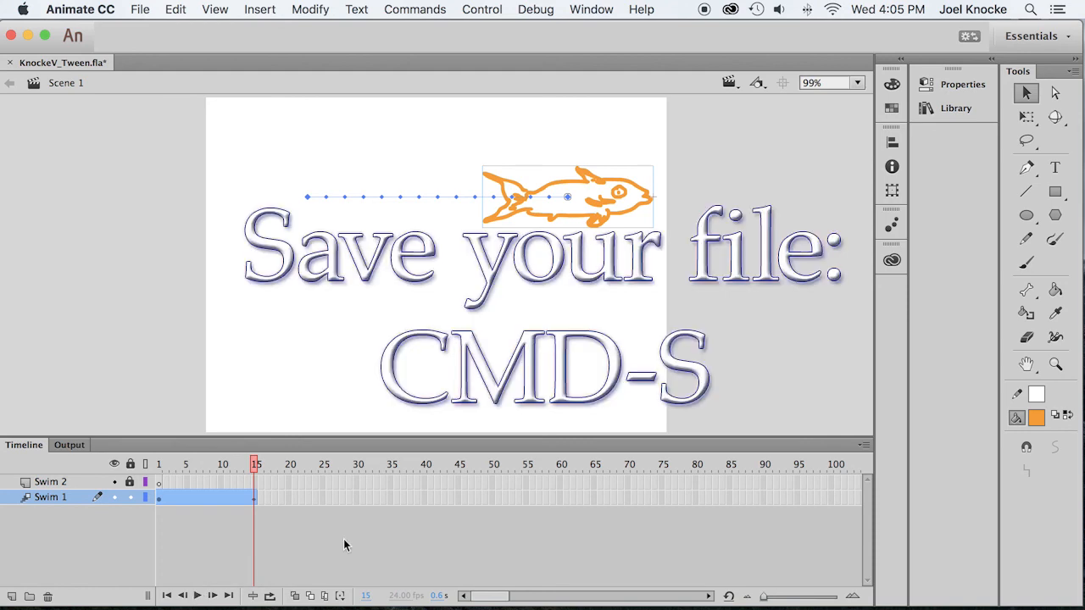
- Save the file and duplicate the Swim 1 layer together with its fish tween
key("cmd+s")
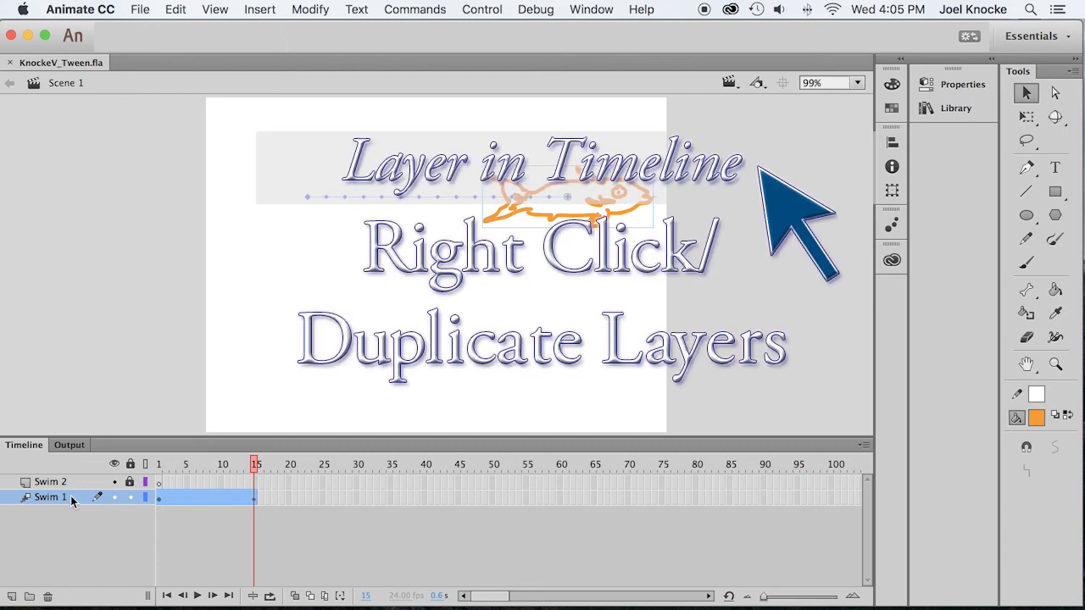
right_click(48, 499)
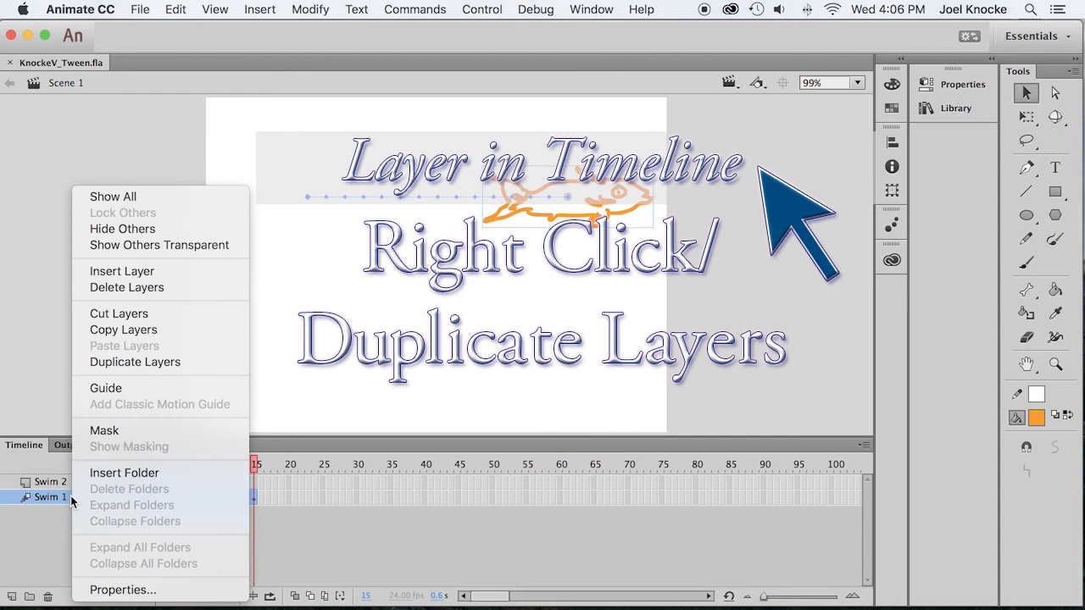
mouse_move(119, 314)
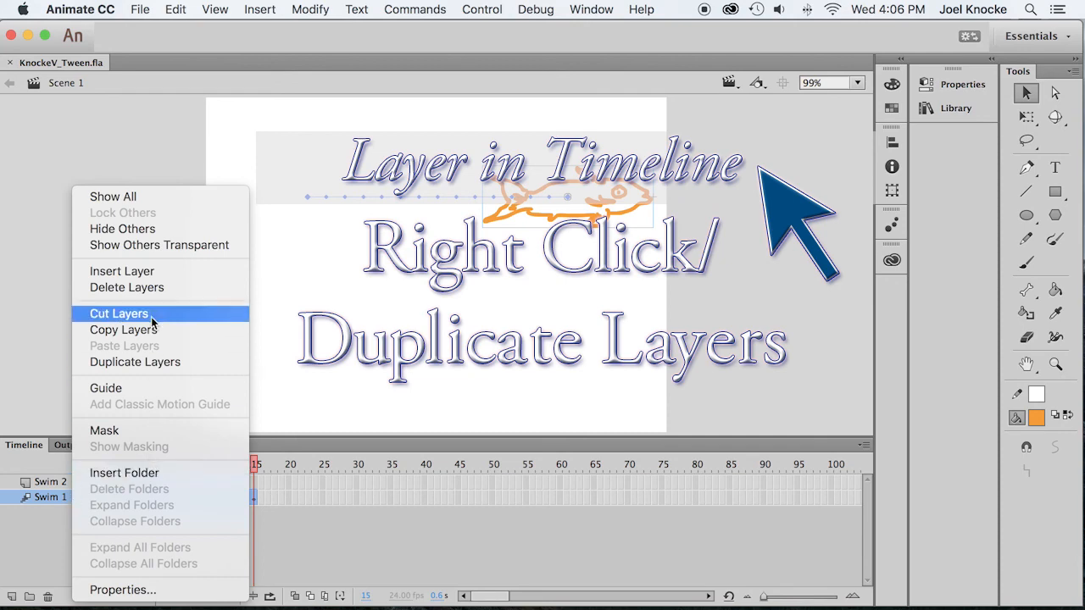
mouse_move(136, 363)
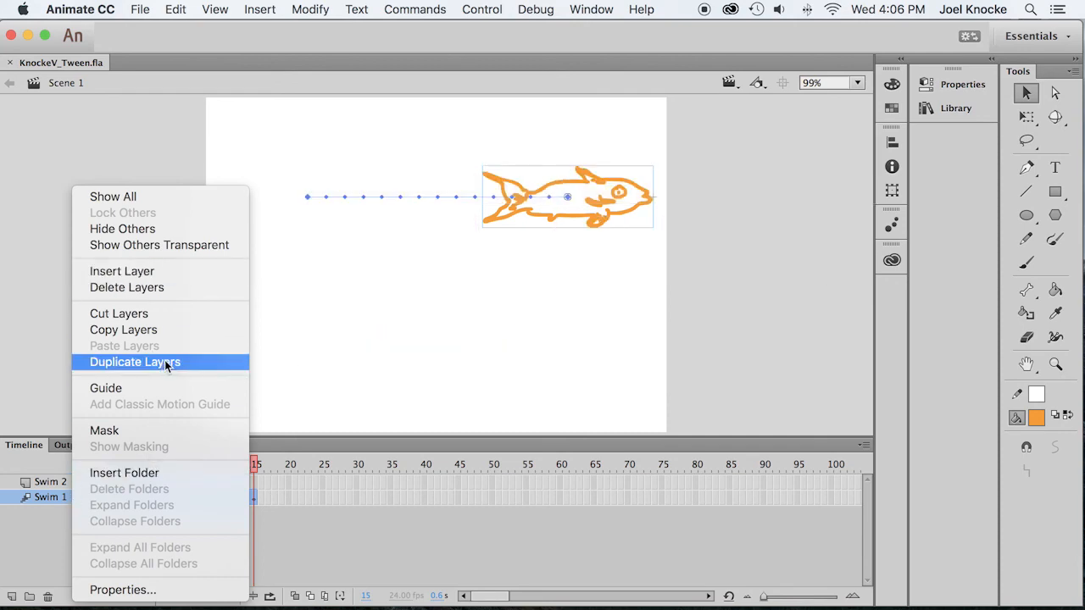
left_click(135, 363)
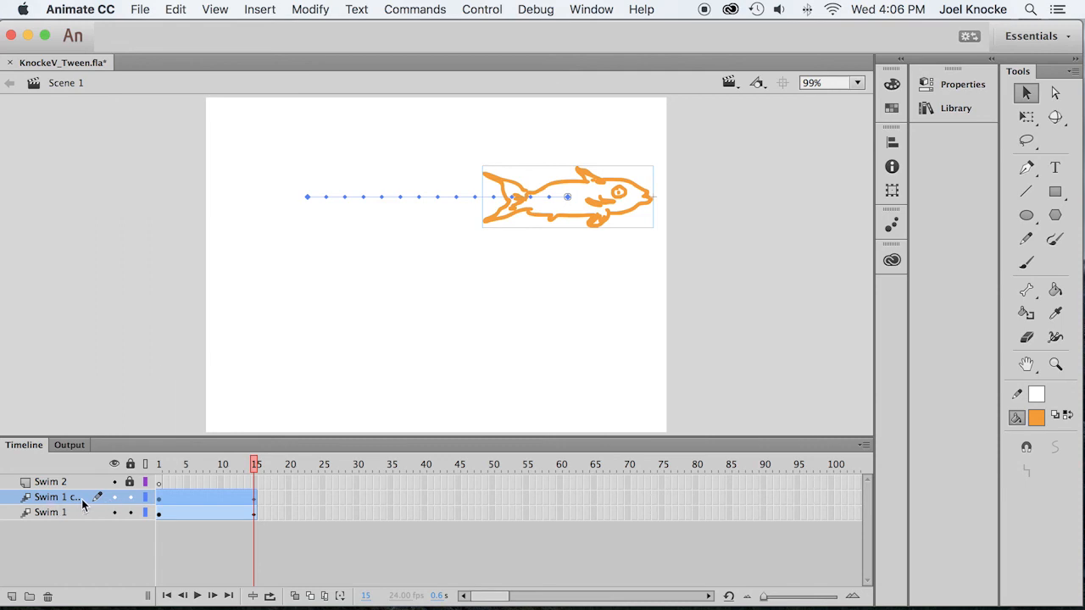
mouse_move(129, 549)
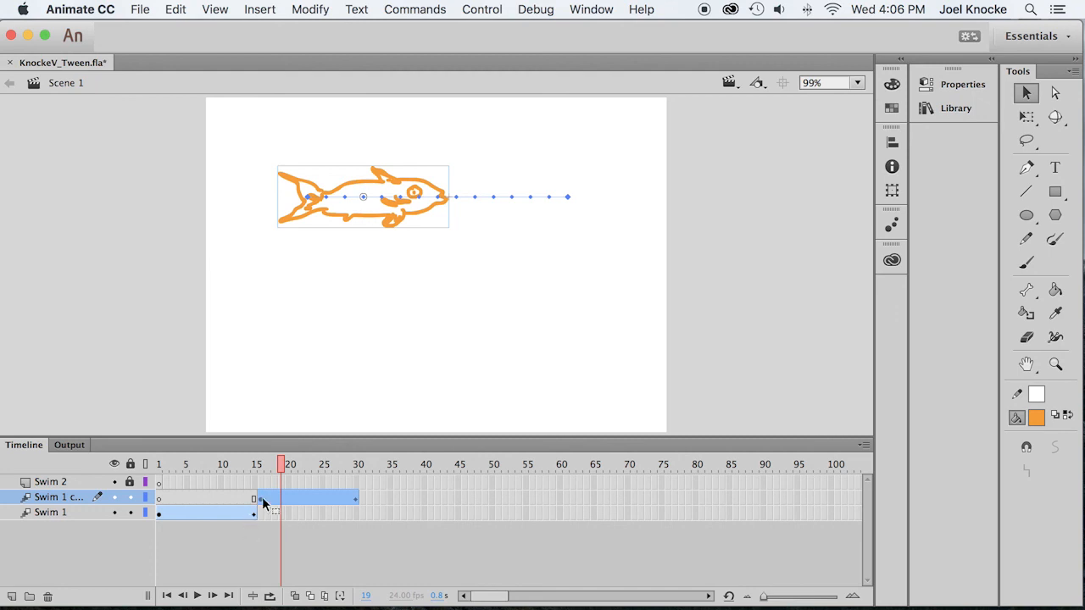
mouse_move(292, 505)
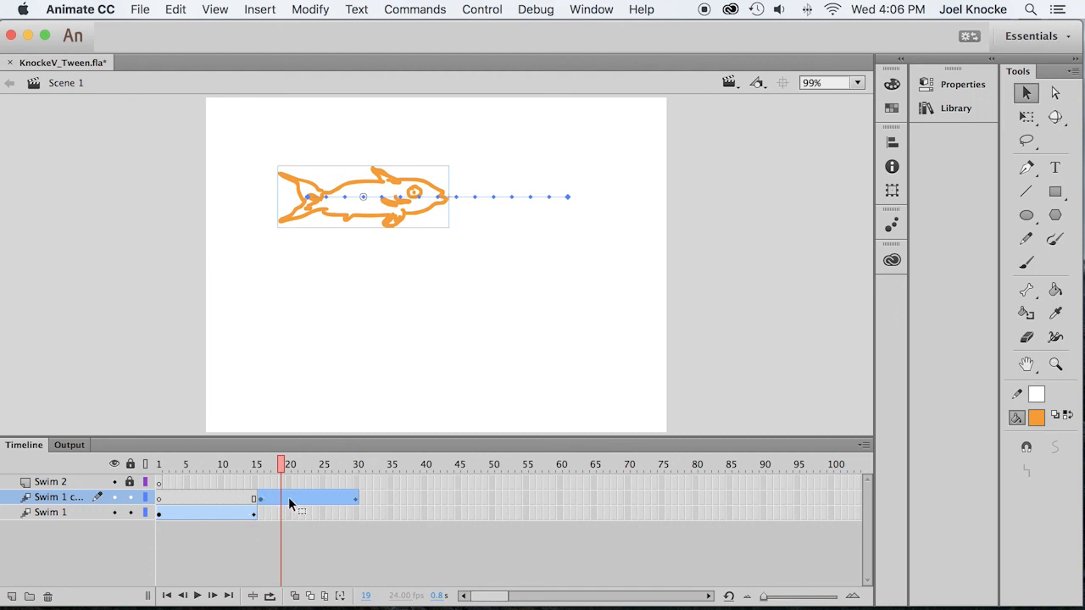
- Reverse the copied tween's keyframes so the fish swims back leftward, then scrub to check
right_click(292, 498)
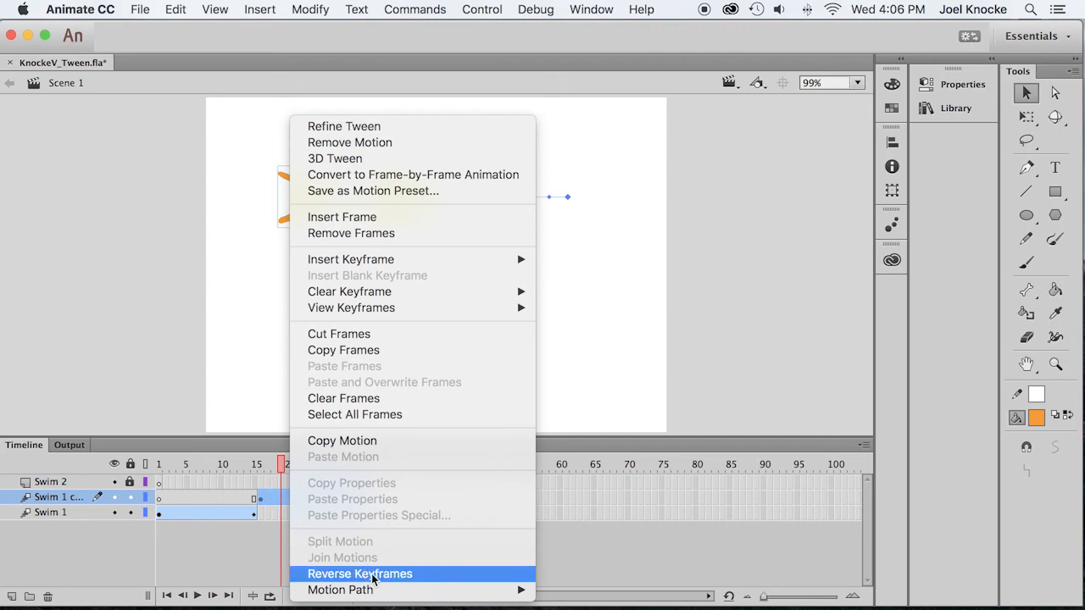
left_click(359, 573)
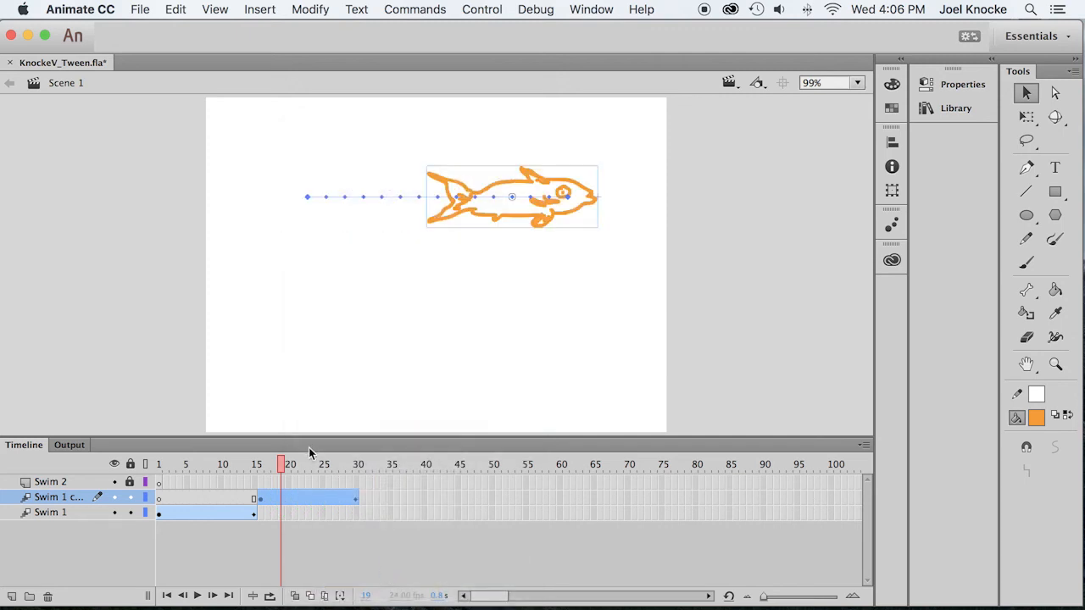
left_click_drag(281, 465, 341, 465)
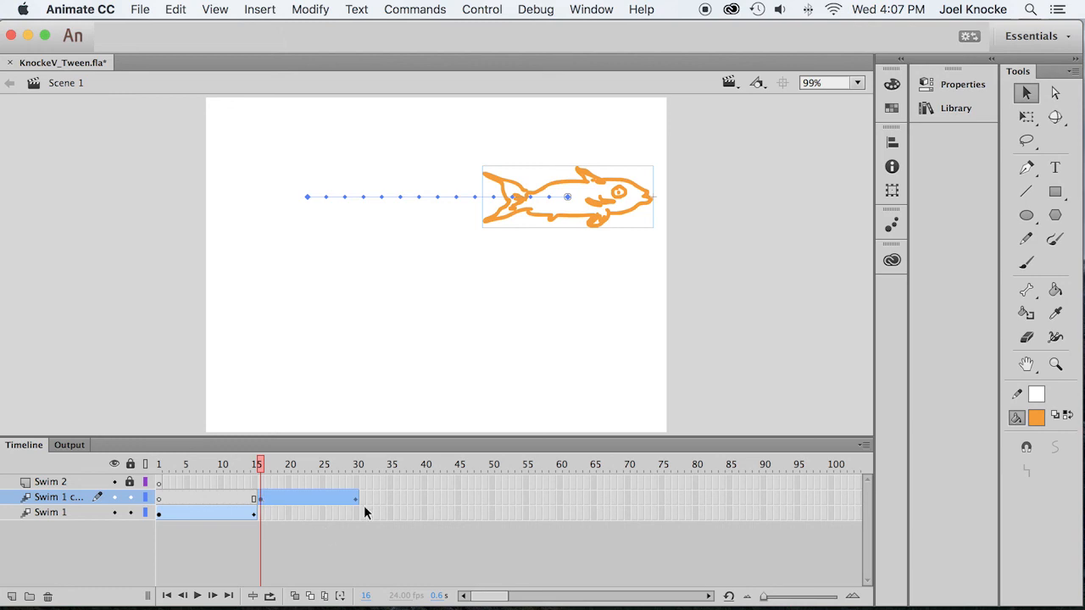
mouse_move(579, 186)
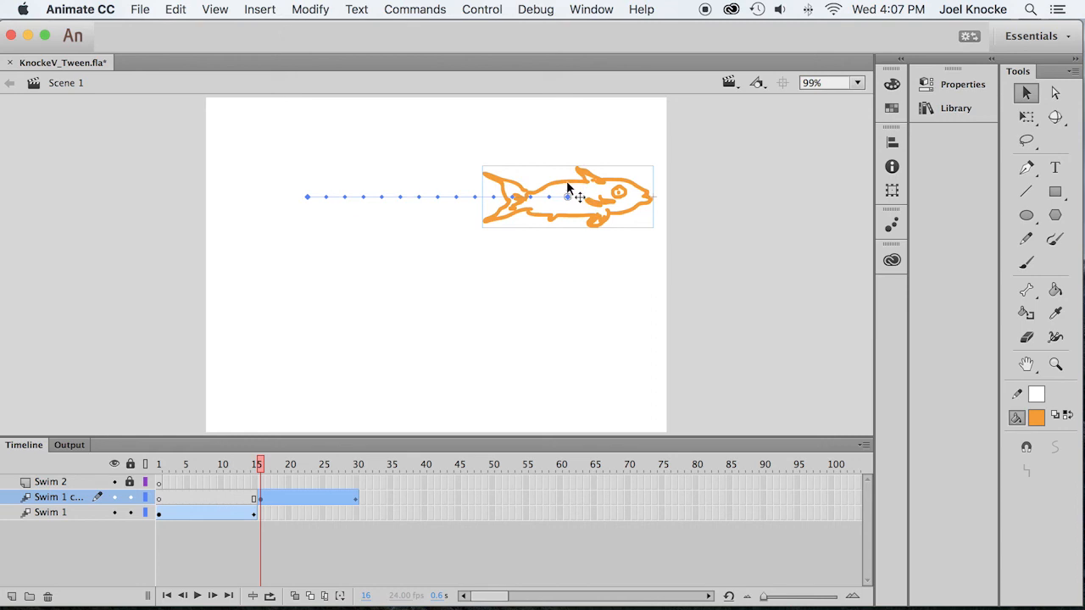
- Flip the returning fish horizontally by setting its width scale to -100% in the Transform panel
left_click(589, 10)
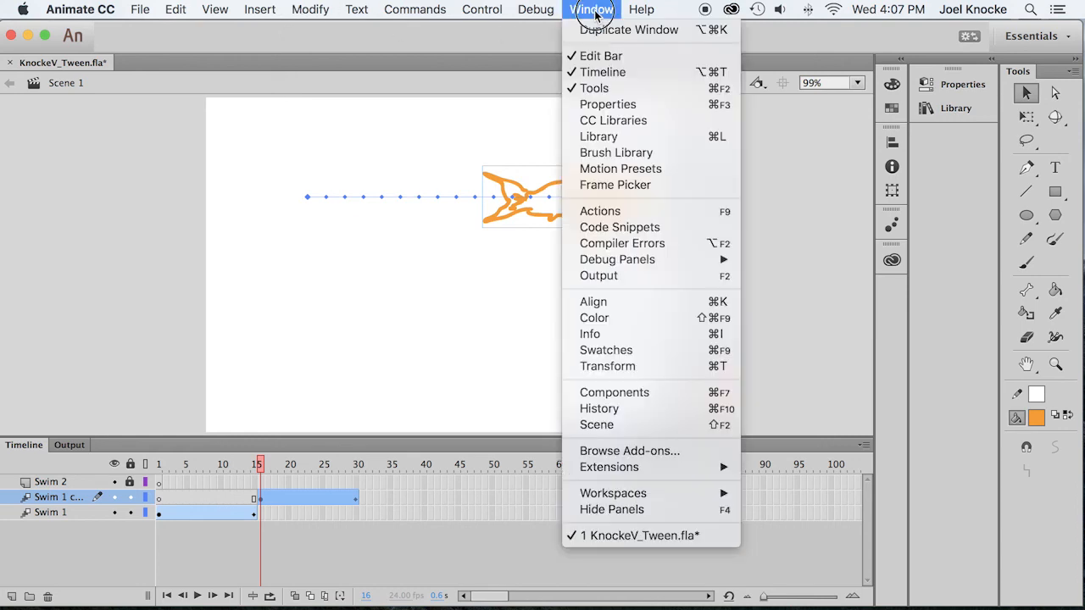
mouse_move(607, 349)
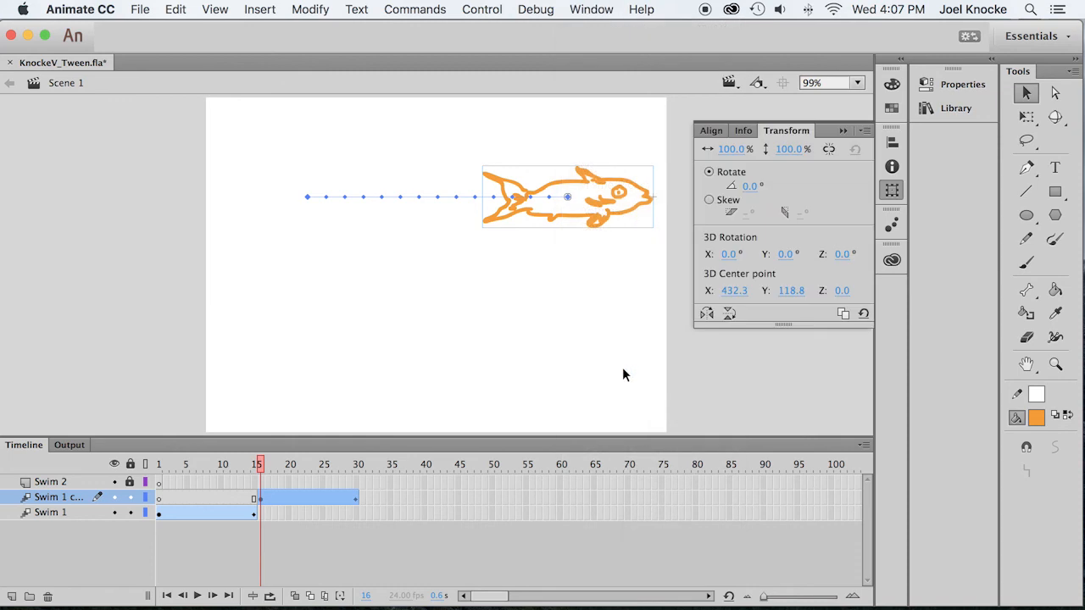
mouse_move(800, 169)
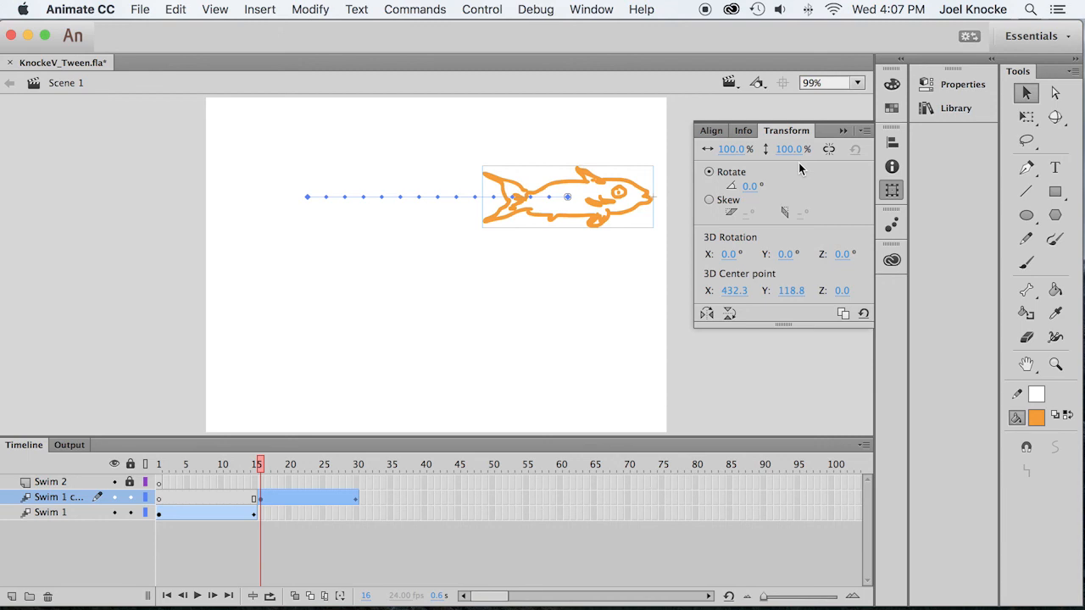
mouse_move(804, 163)
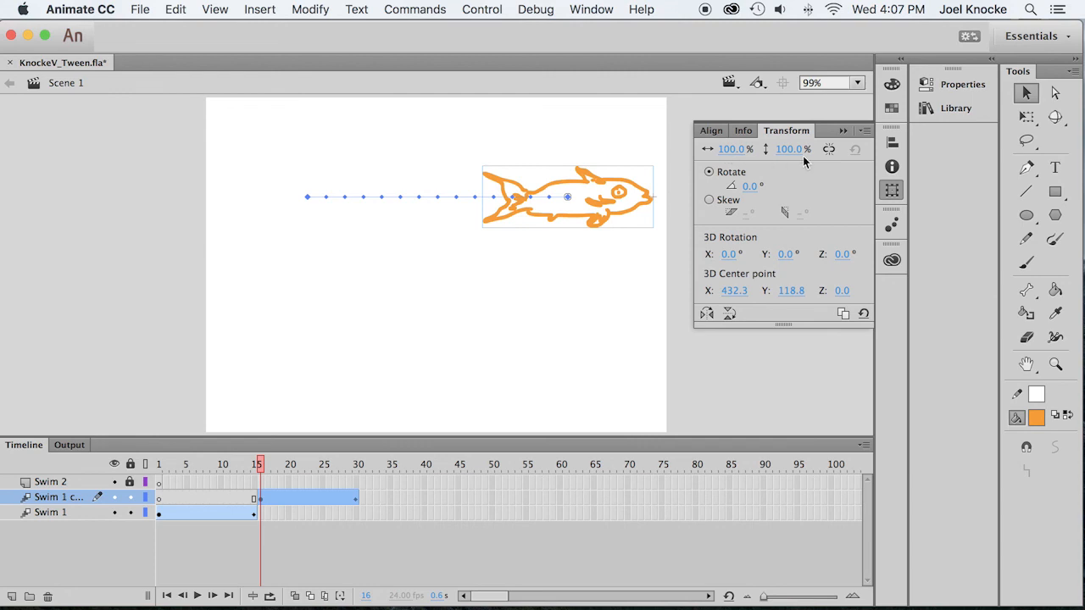
mouse_move(827, 149)
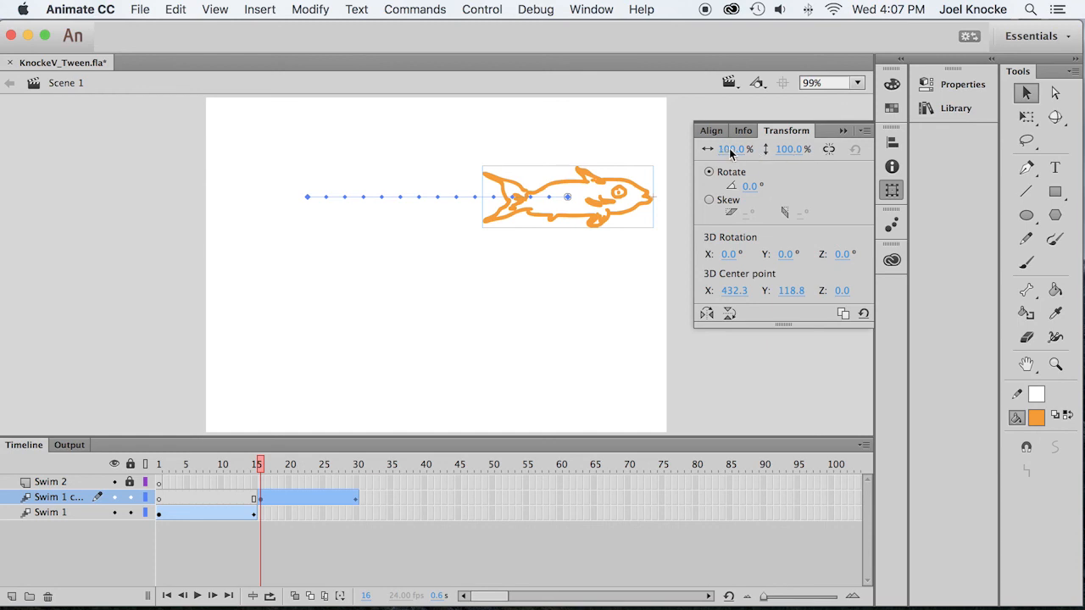
left_click(732, 150)
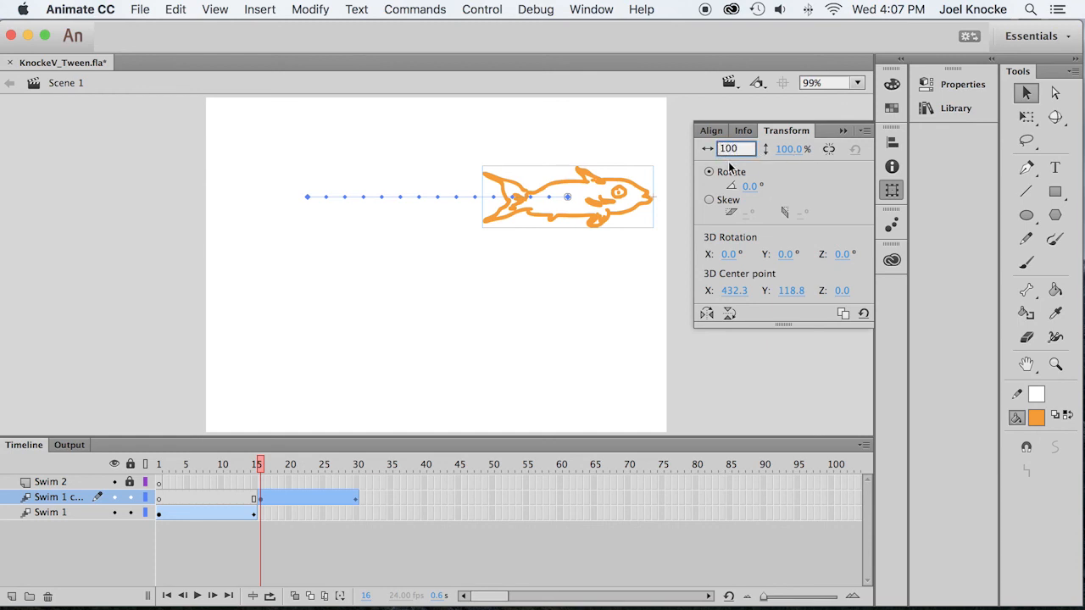
type("-100")
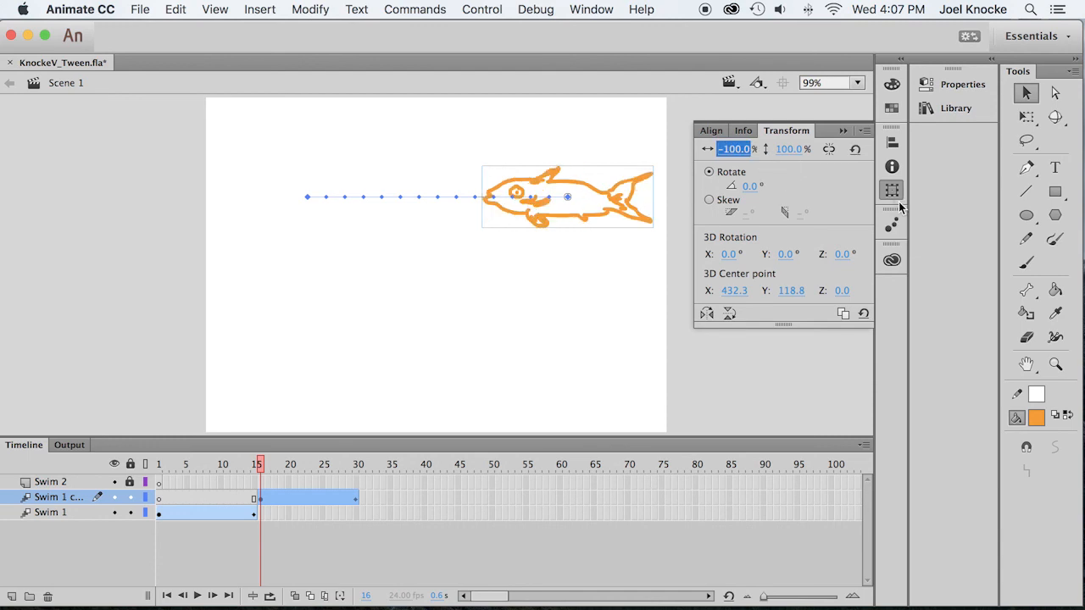
mouse_move(819, 189)
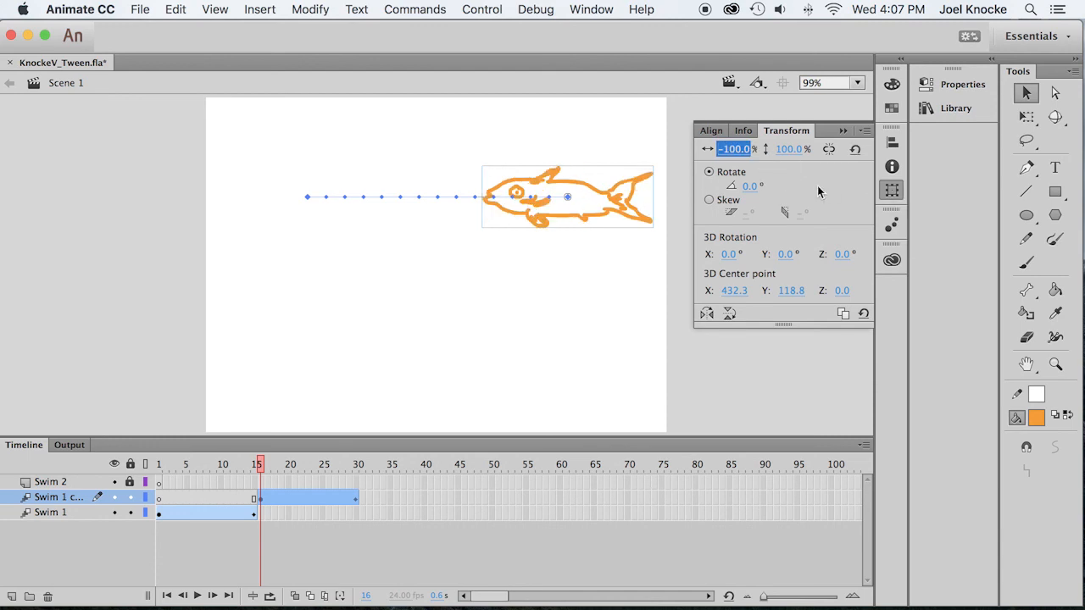
key("cmd+s")
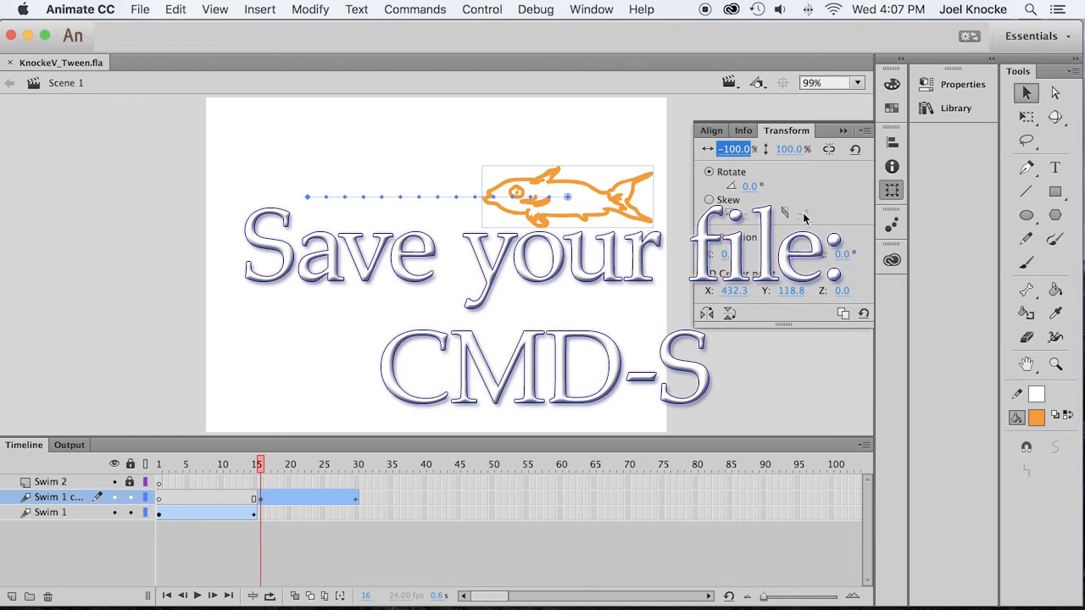
- Save the file and play the full out-and-back fish animation from frame 1
key("cmd+s")
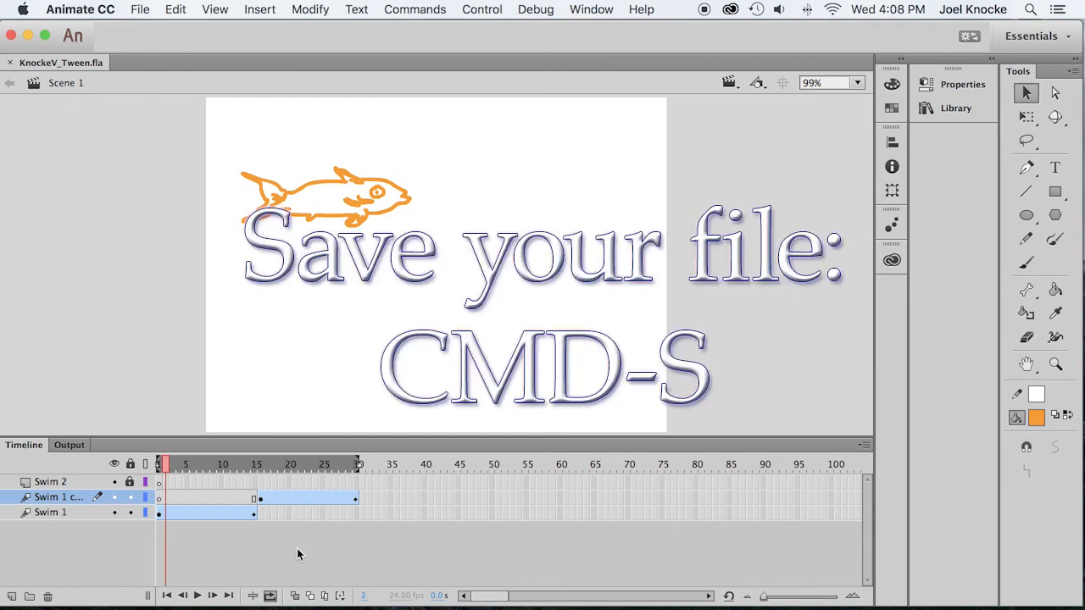
key("cmd+s")
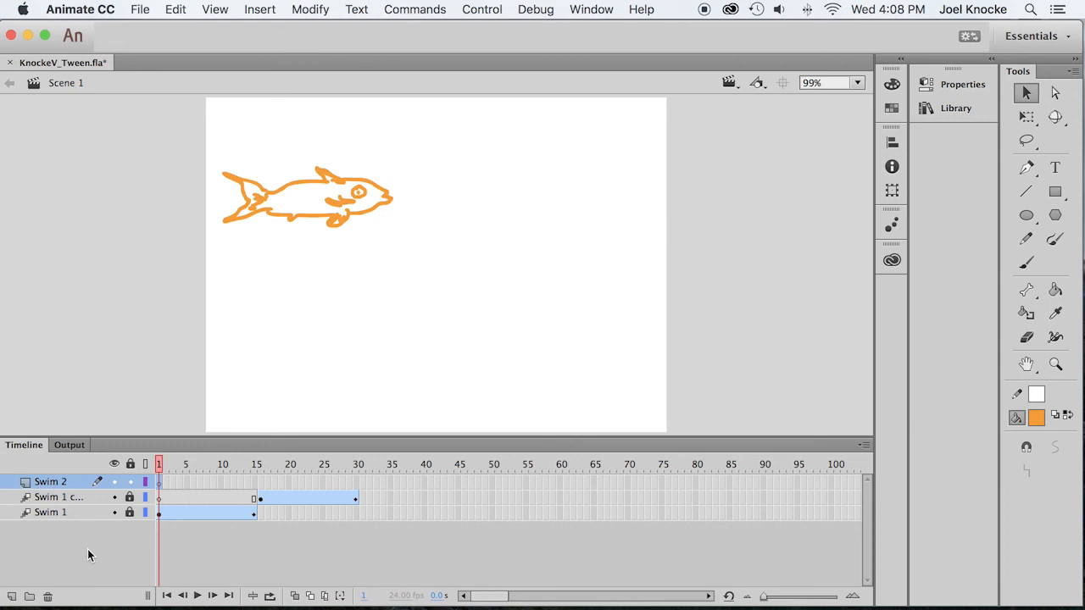
mouse_move(60, 505)
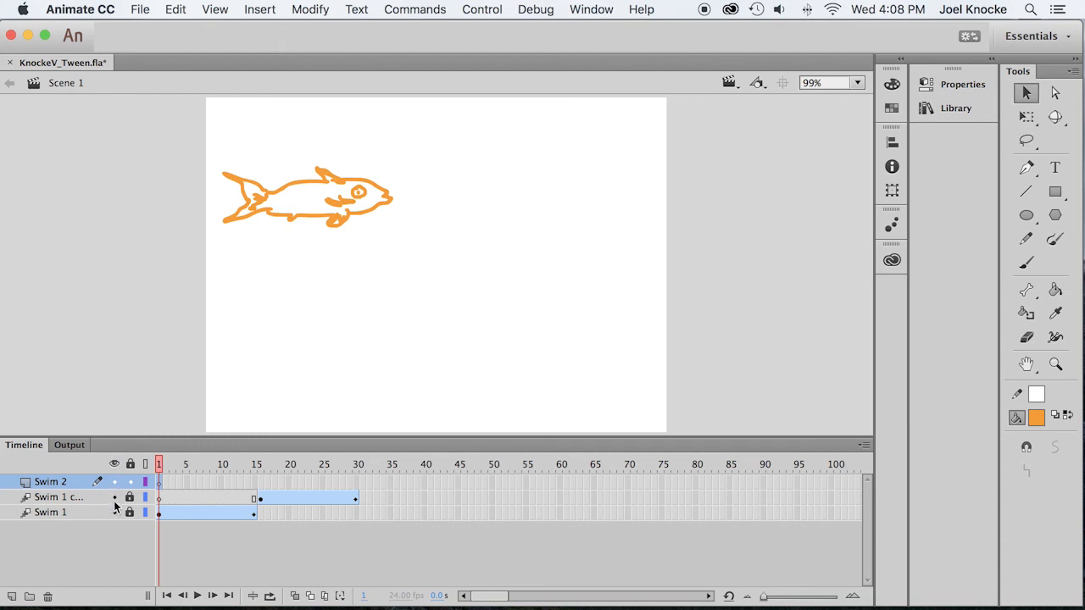
- Hide the Swim 1 layers, place a Fish instance at stage left on Swim 2 and extend it to frame 30
left_click(115, 496)
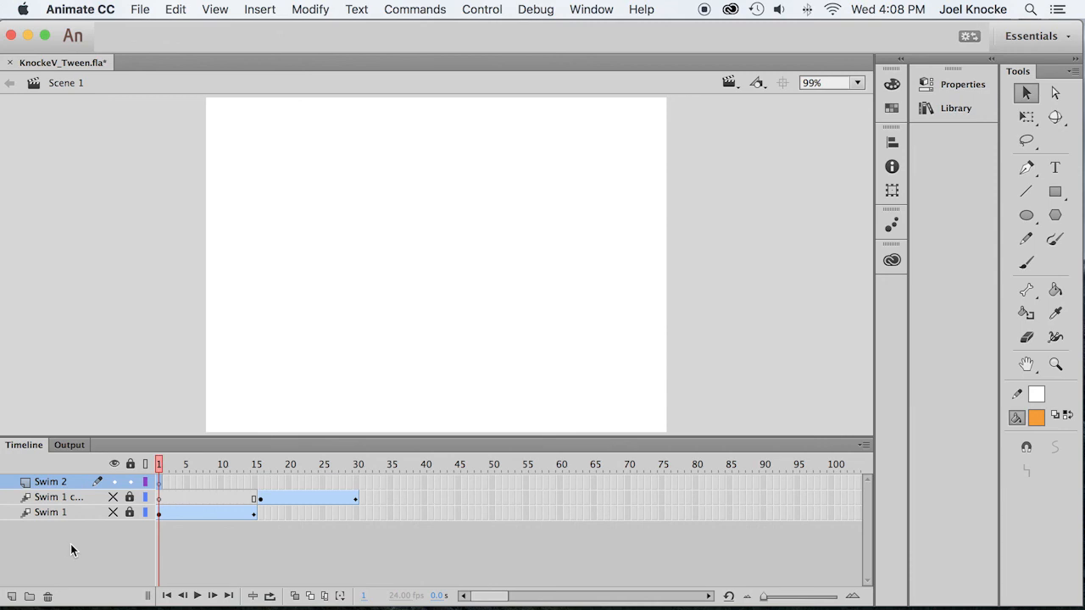
mouse_move(956, 109)
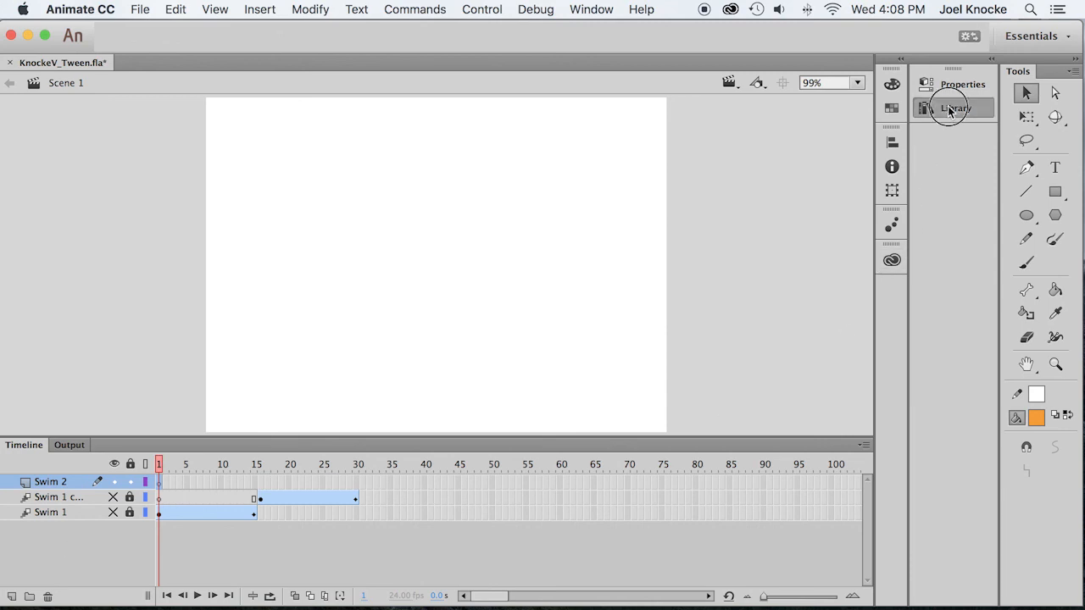
left_click(956, 108)
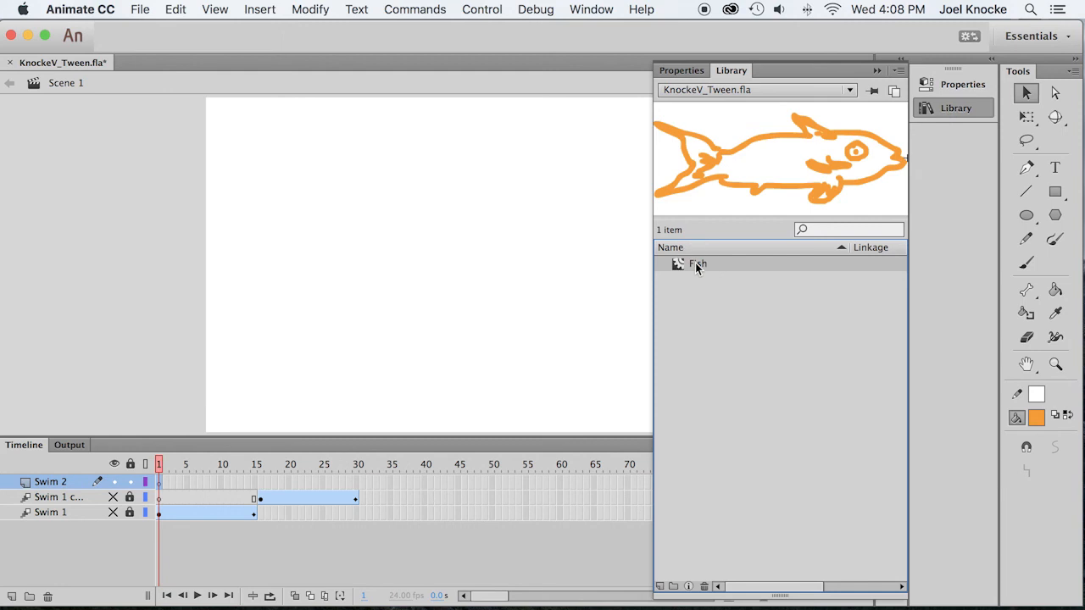
mouse_move(693, 270)
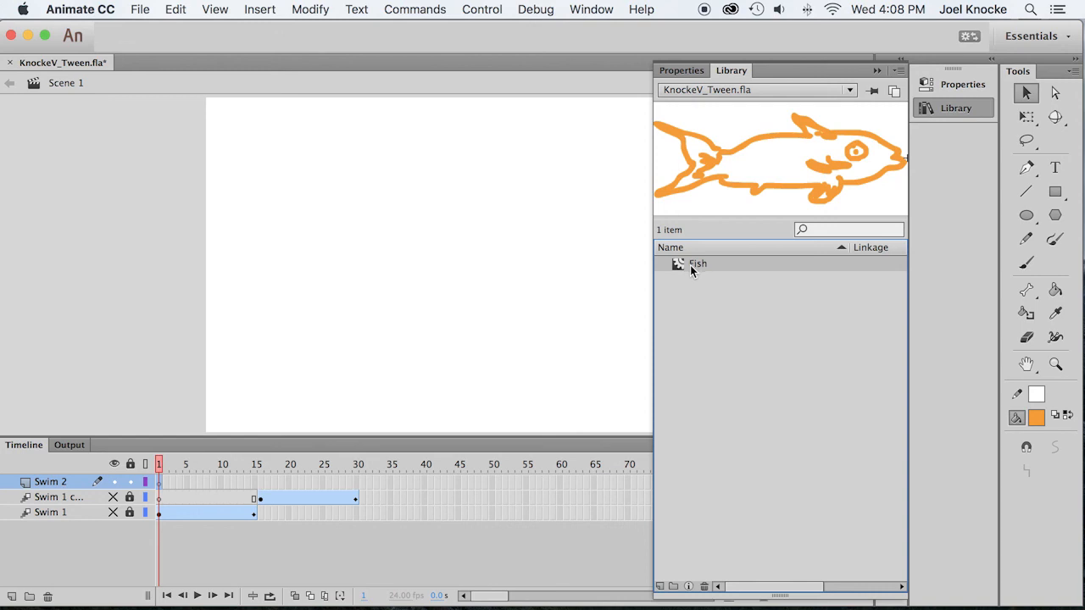
left_click_drag(698, 265, 254, 312)
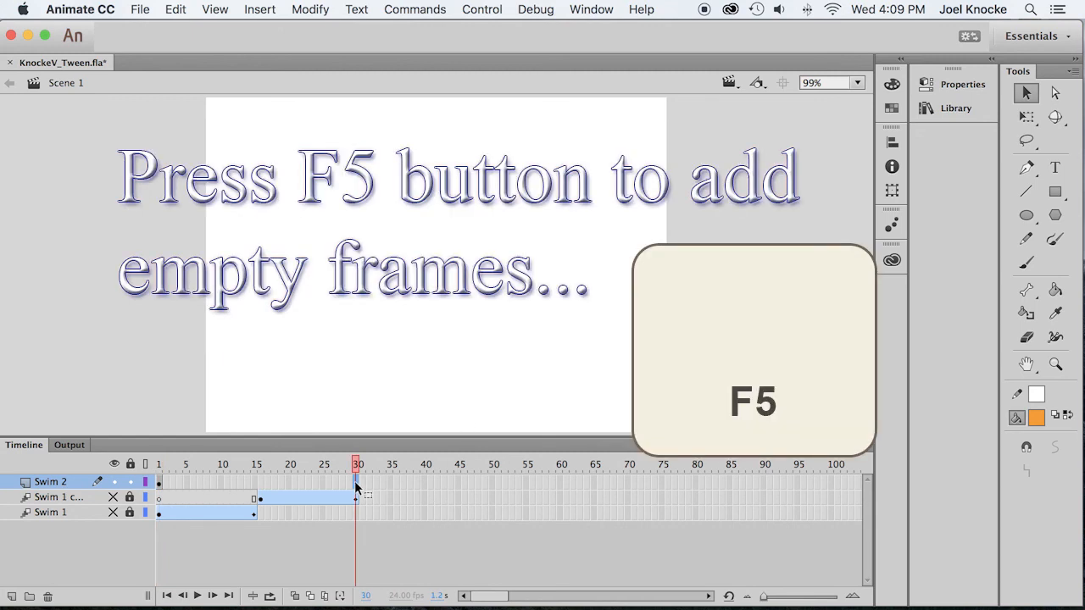
key("f5")
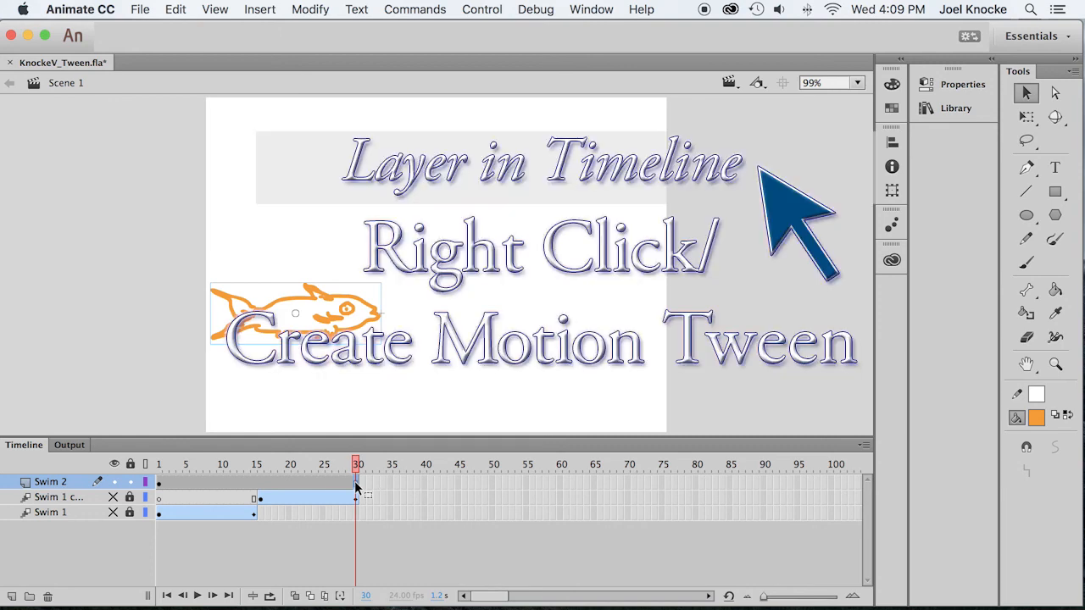
- Create a motion tween on Swim 2 carrying the fish to the right side by frame 30
right_click(356, 488)
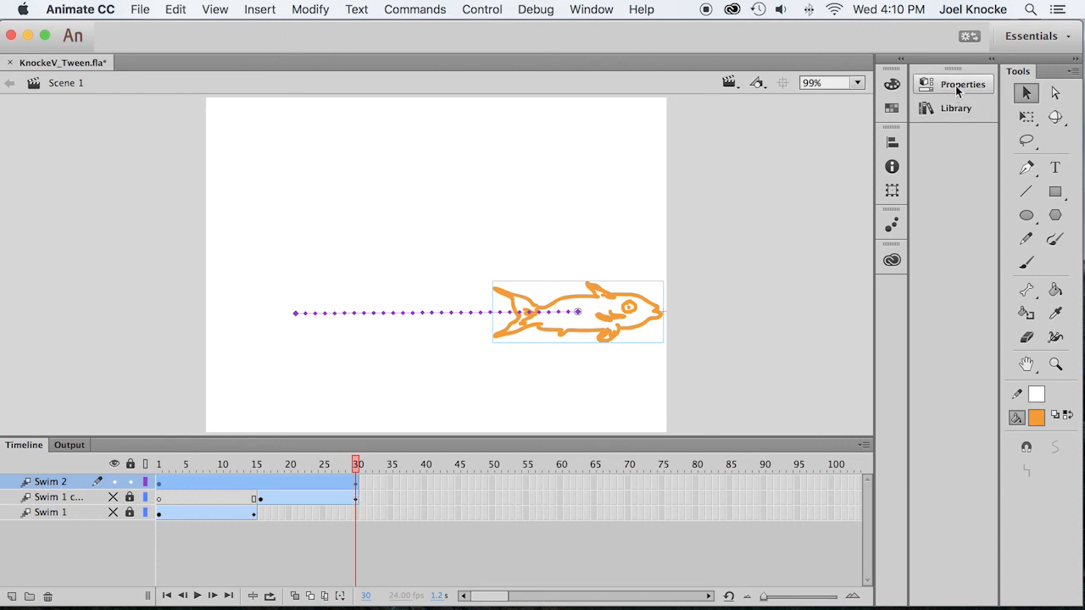
- Apply a Tint color effect to the frame-30 fish and pick dark blue #0033CC
left_click(963, 85)
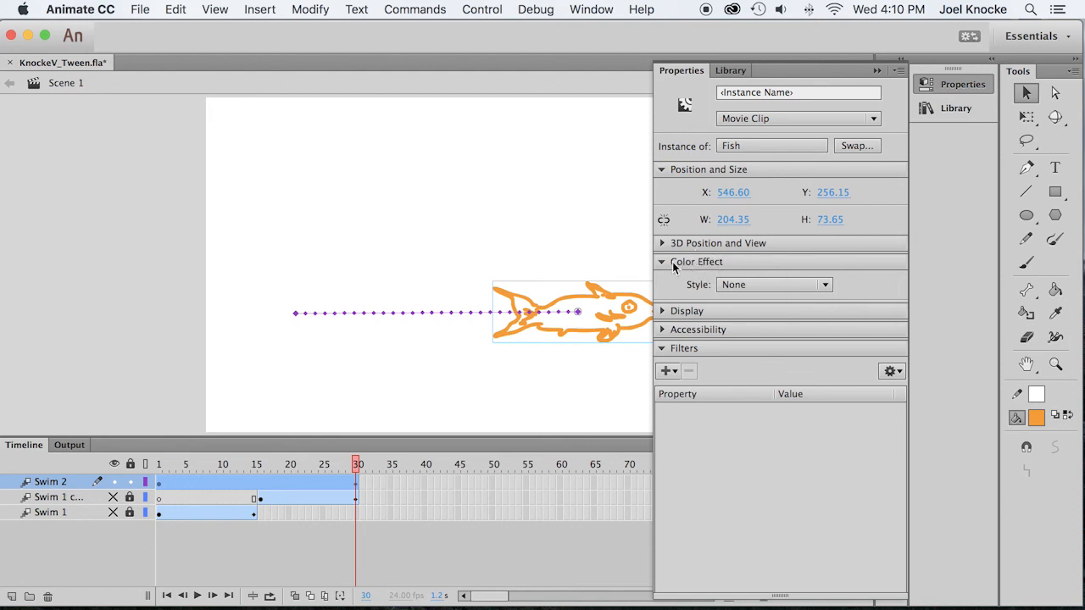
left_click(822, 285)
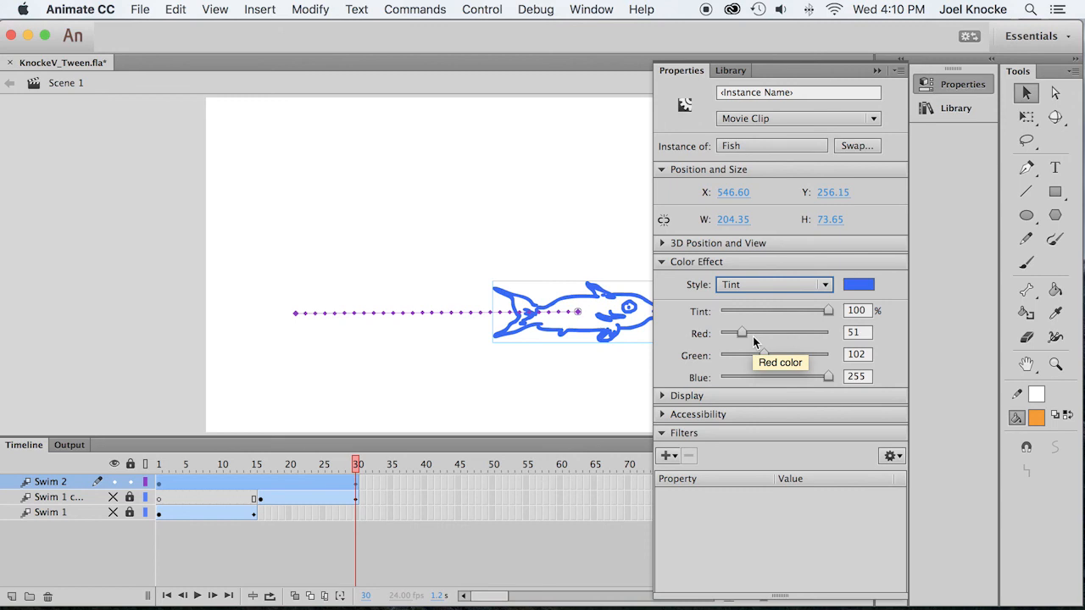
mouse_move(895, 271)
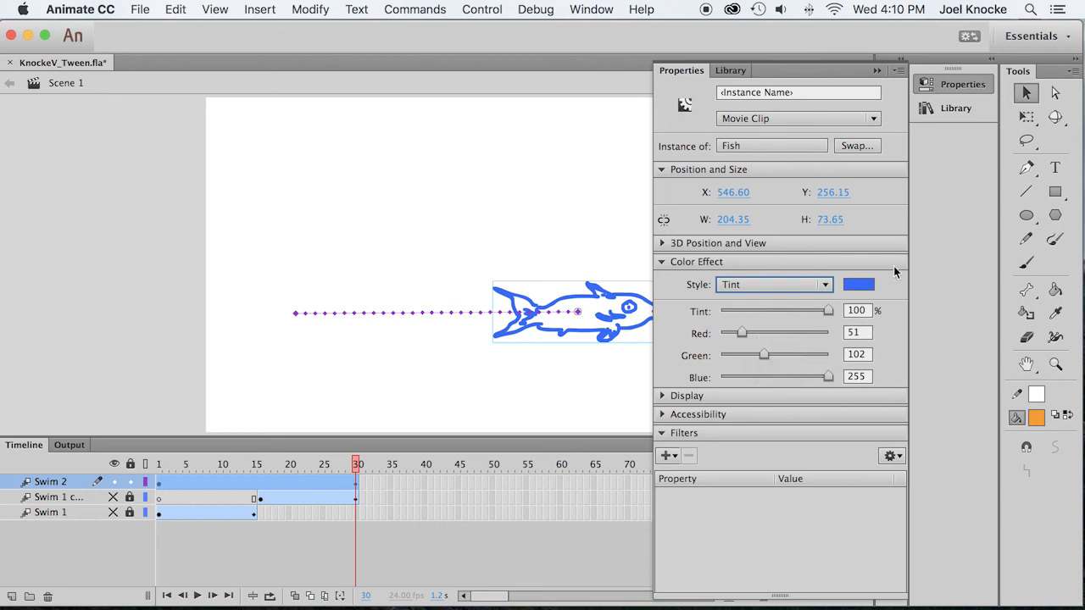
left_click(857, 285)
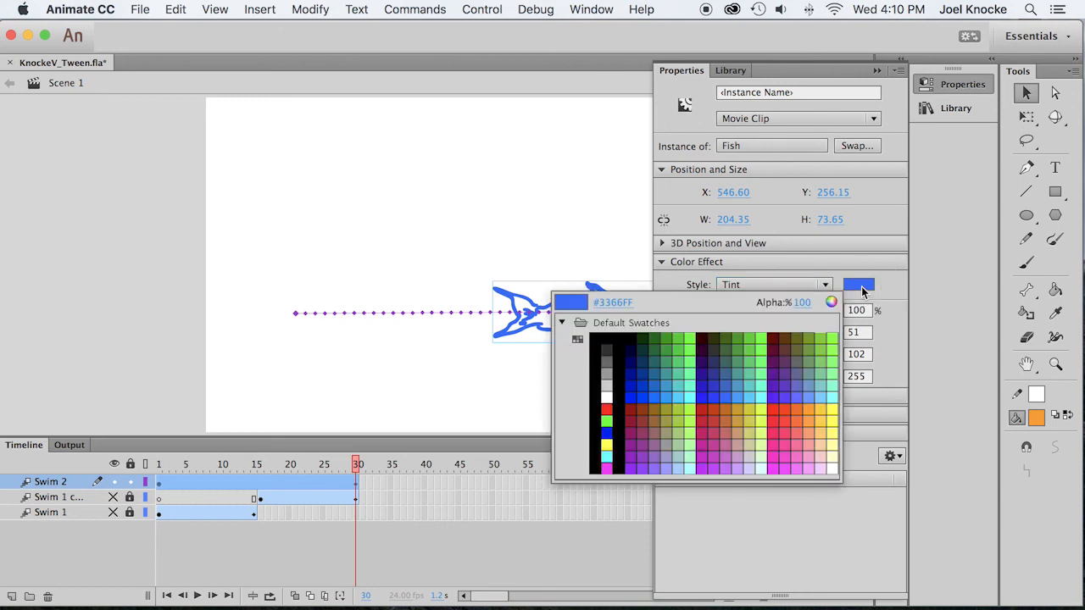
left_click(642, 379)
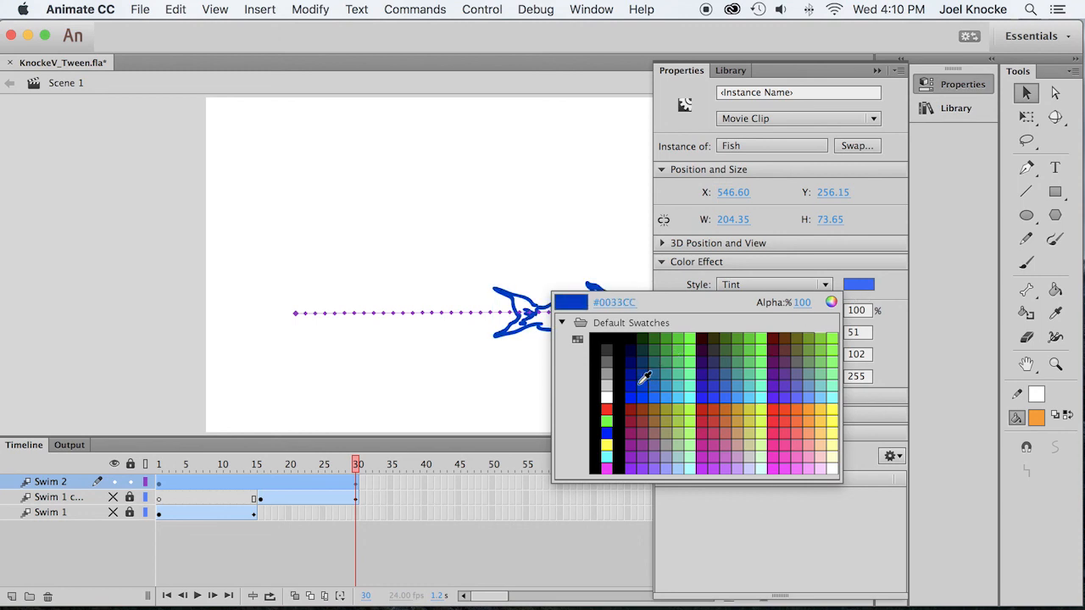
left_click(644, 376)
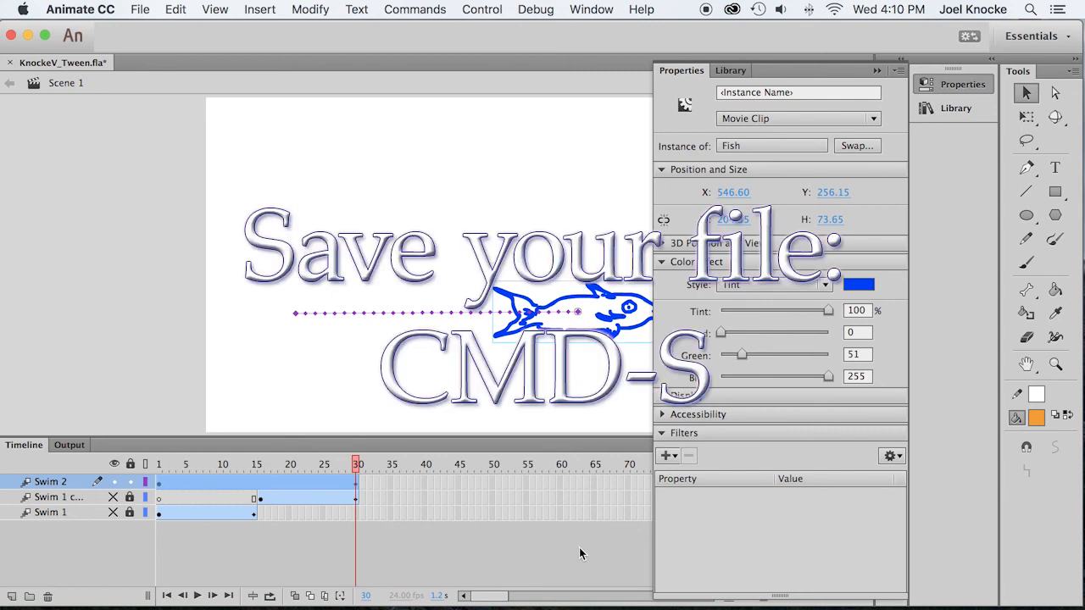
- Save KnockeV_Tween.fla and play back both fish animations with all layers visible
key("cmd+s")
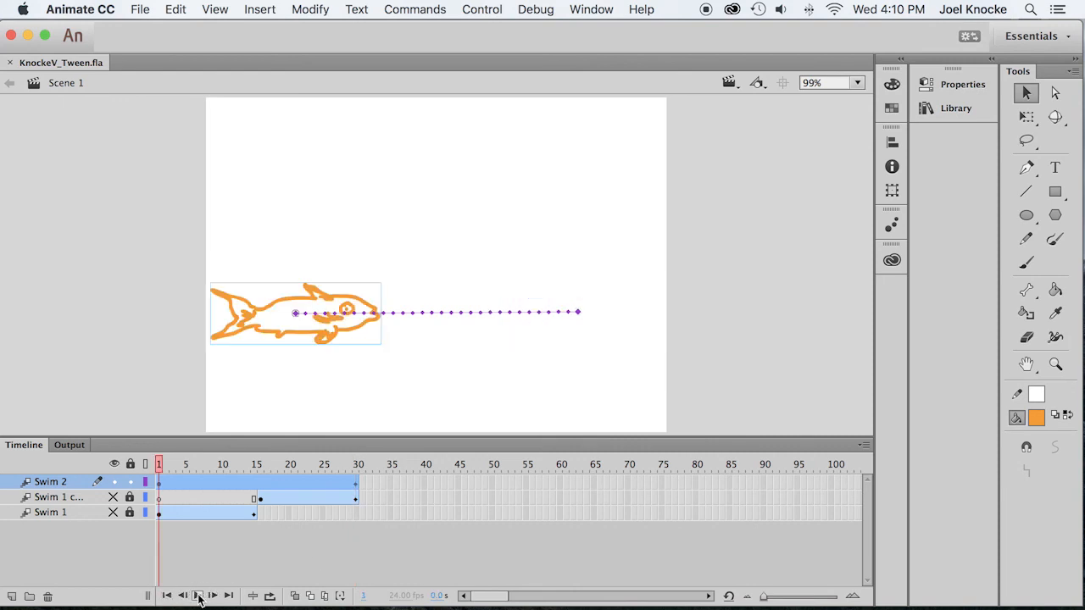
left_click(197, 595)
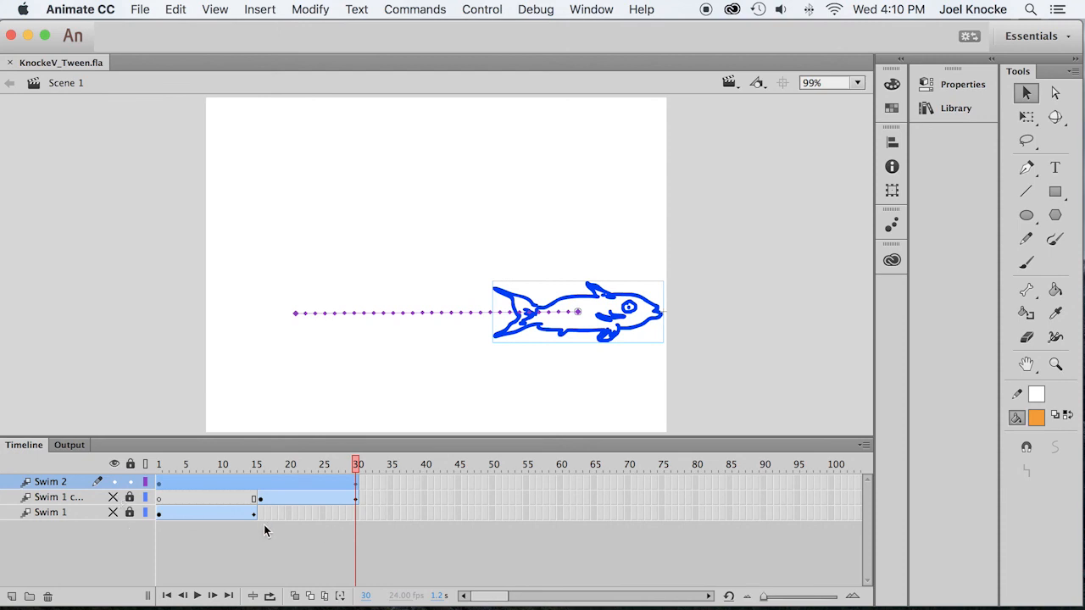
mouse_move(201, 549)
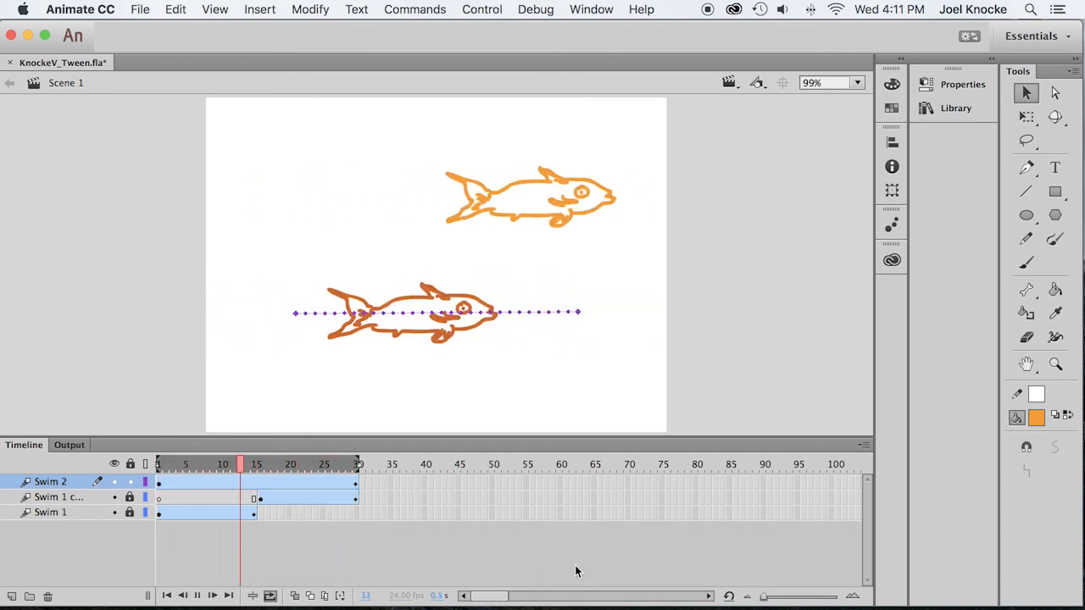
left_click(356, 465)
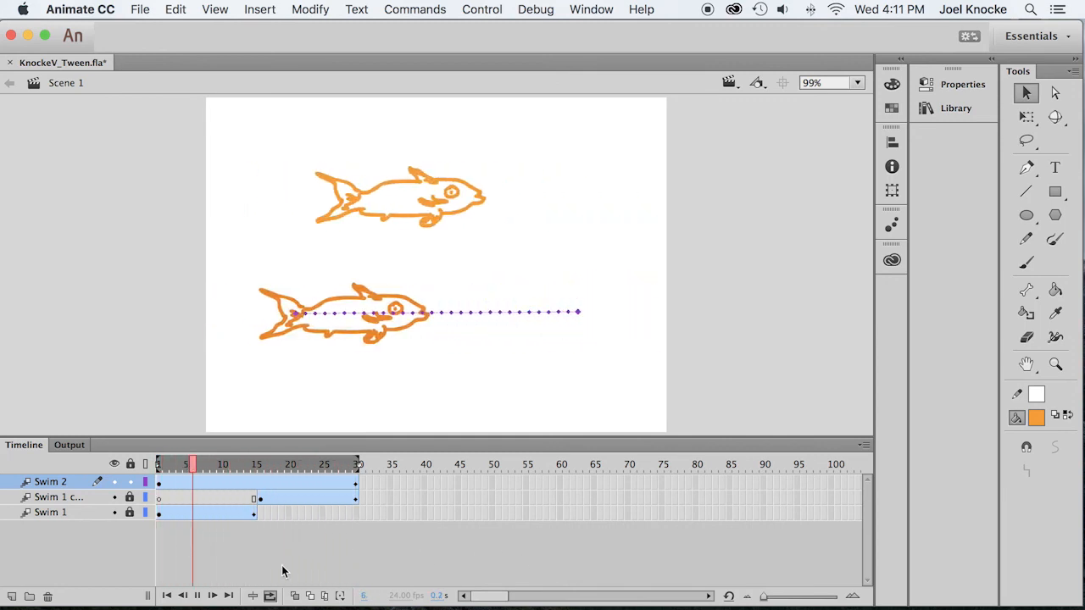
left_click(197, 597)
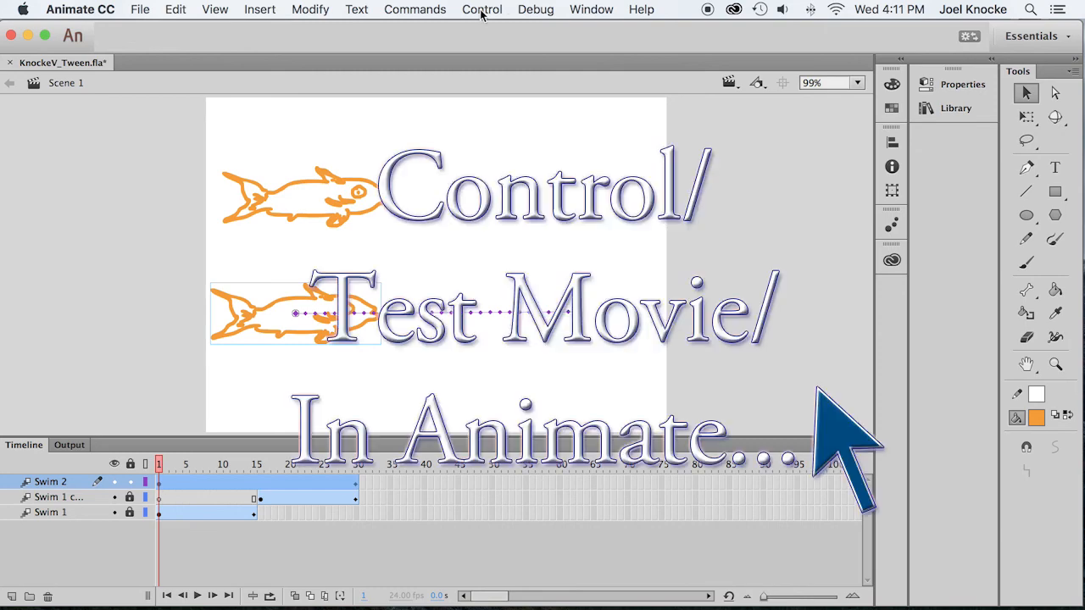
left_click(482, 10)
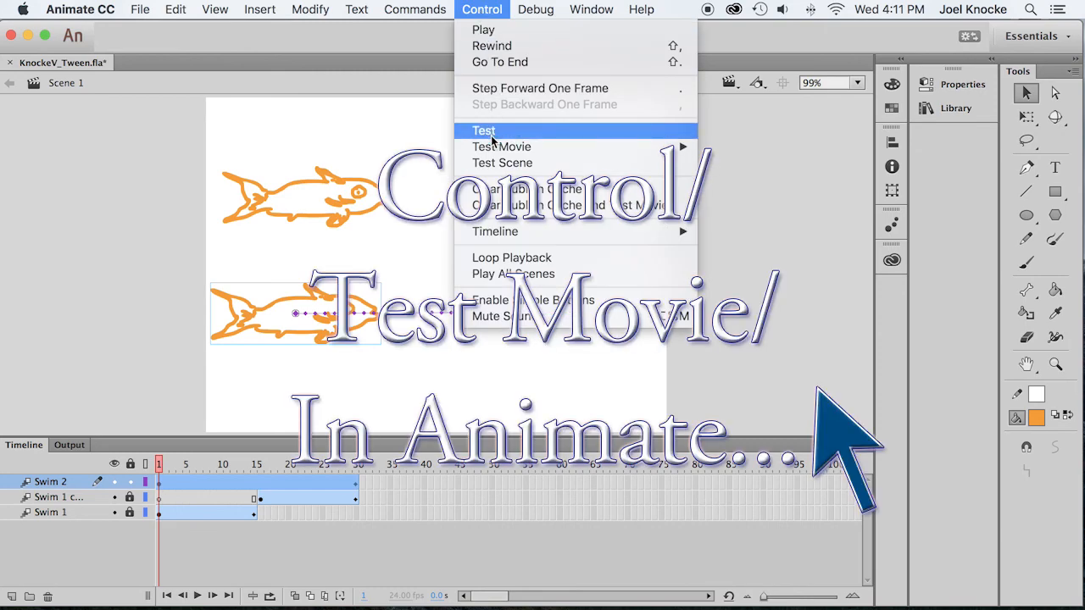
mouse_move(501, 146)
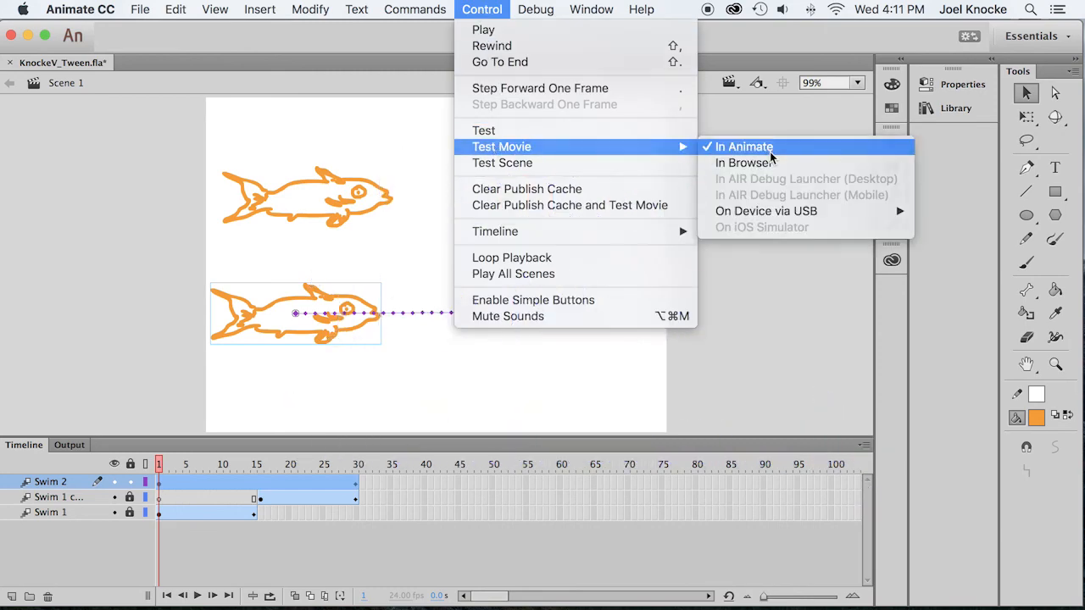
left_click(742, 146)
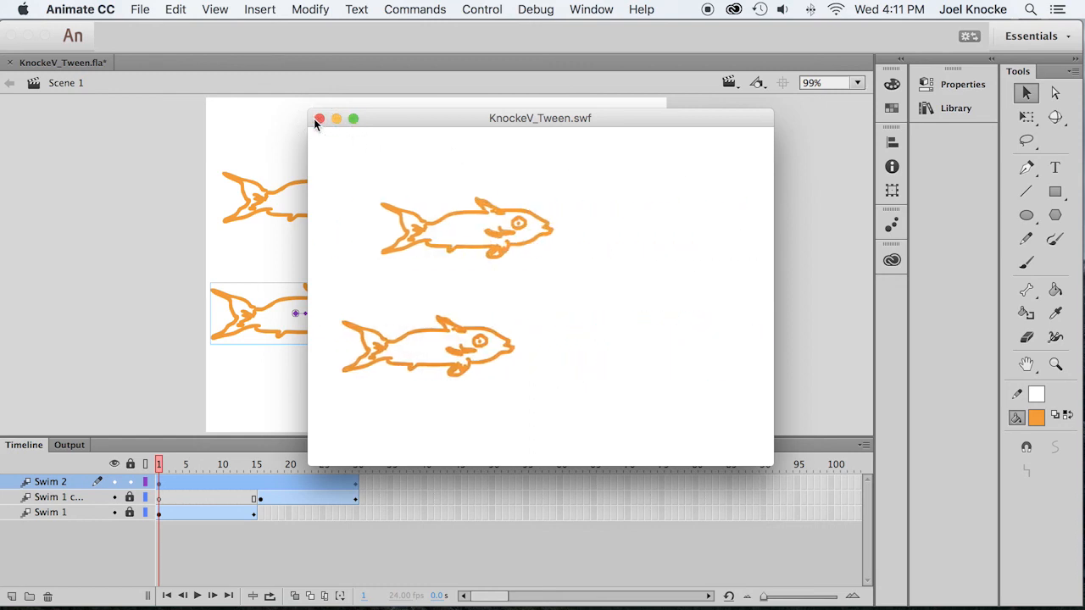
left_click(319, 119)
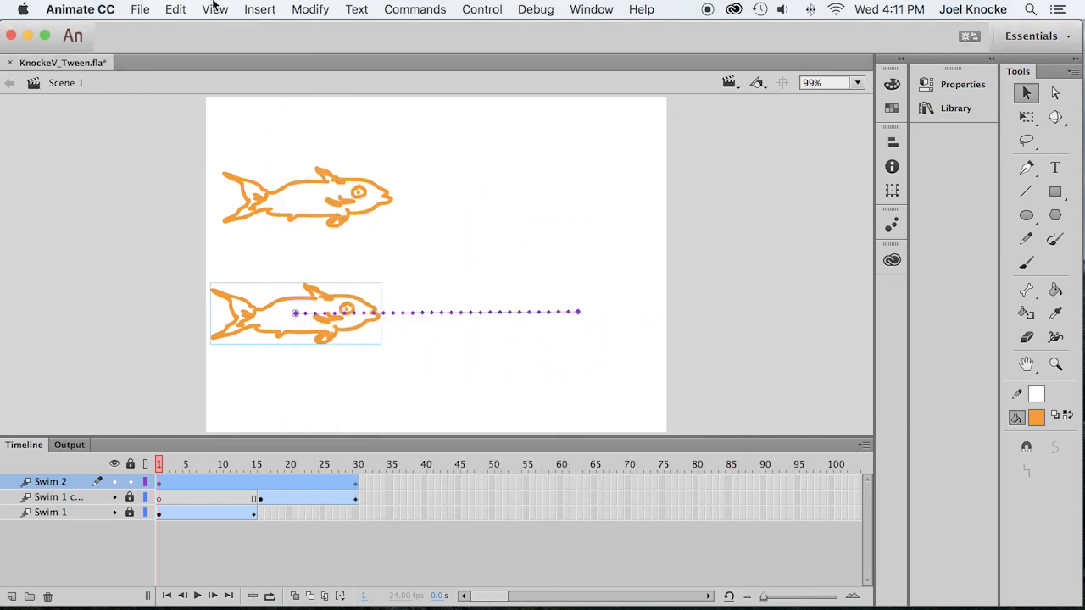
left_click(139, 10)
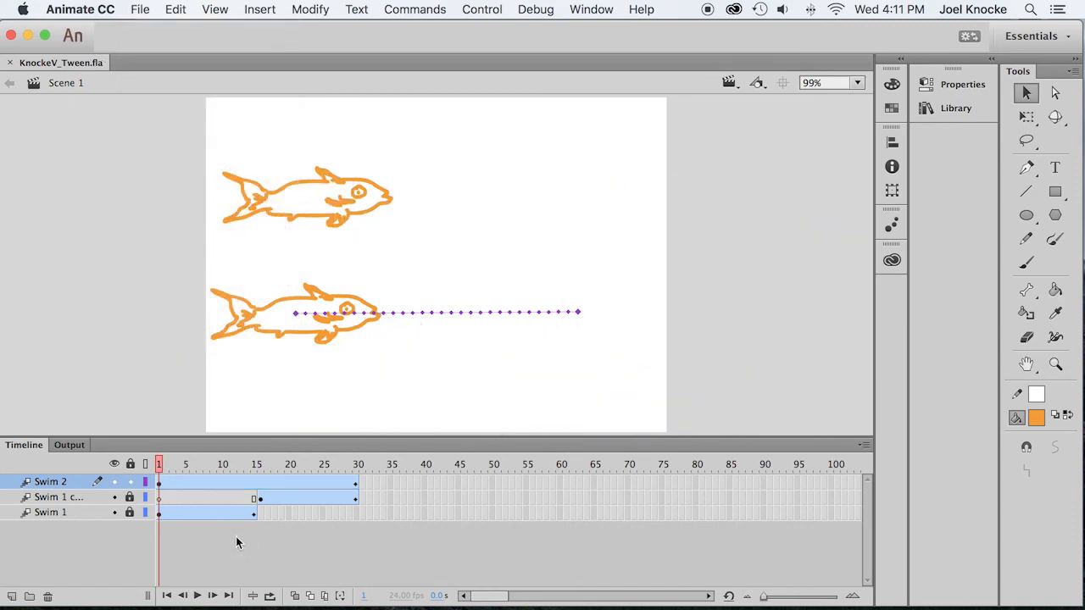
mouse_move(110, 540)
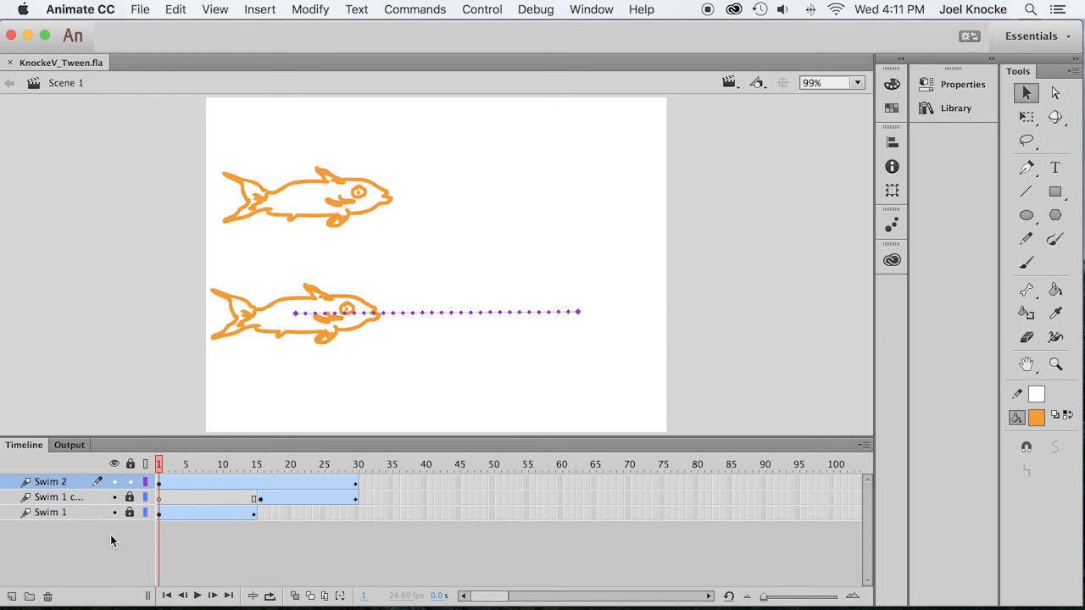
mouse_move(105, 541)
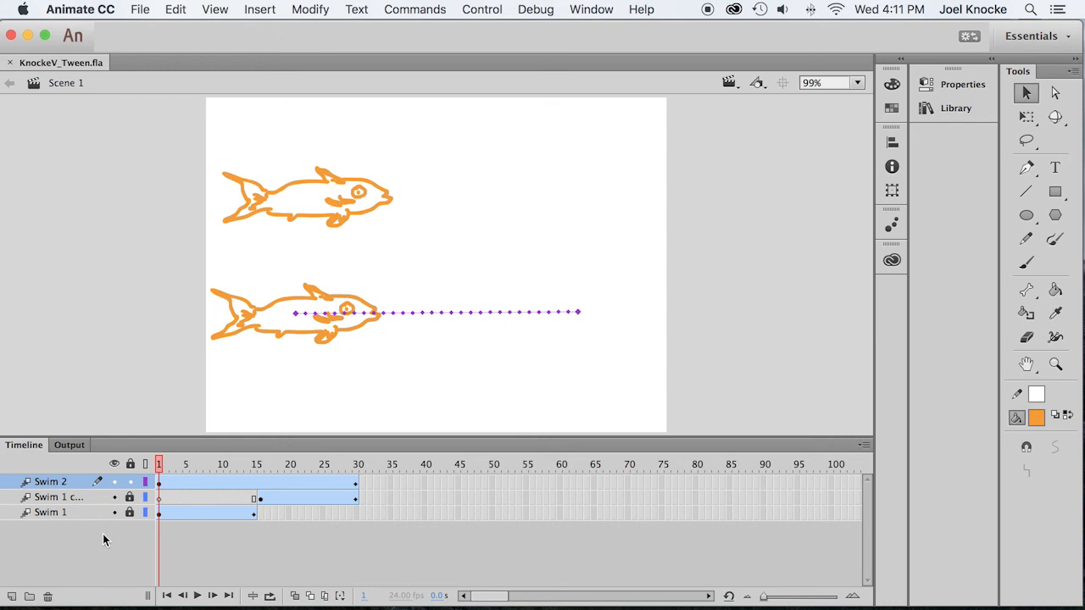